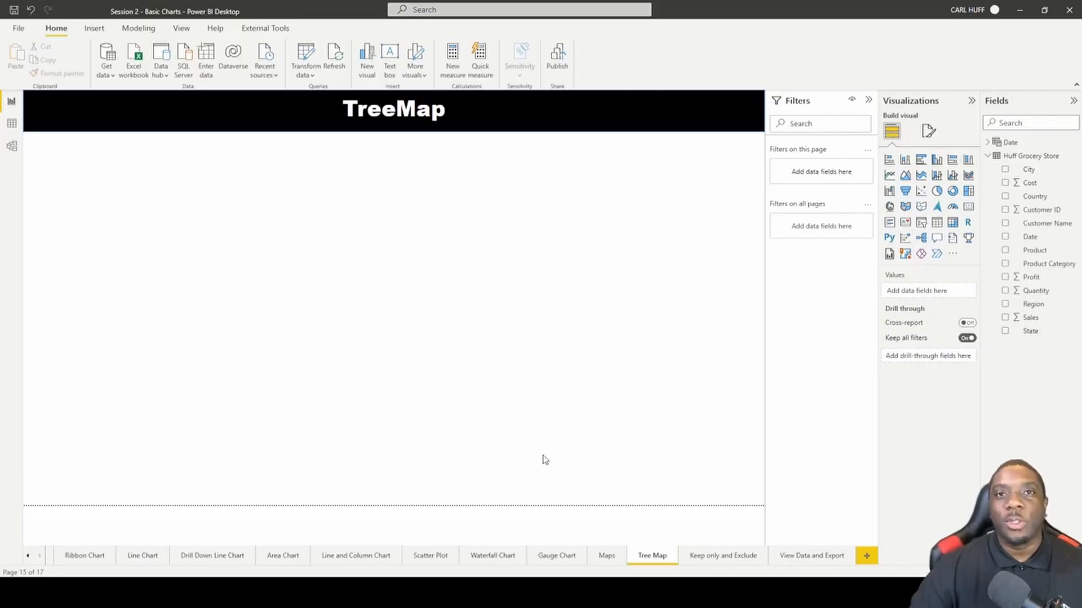
{"action": "mouse_move", "coordinate": [577, 357]}
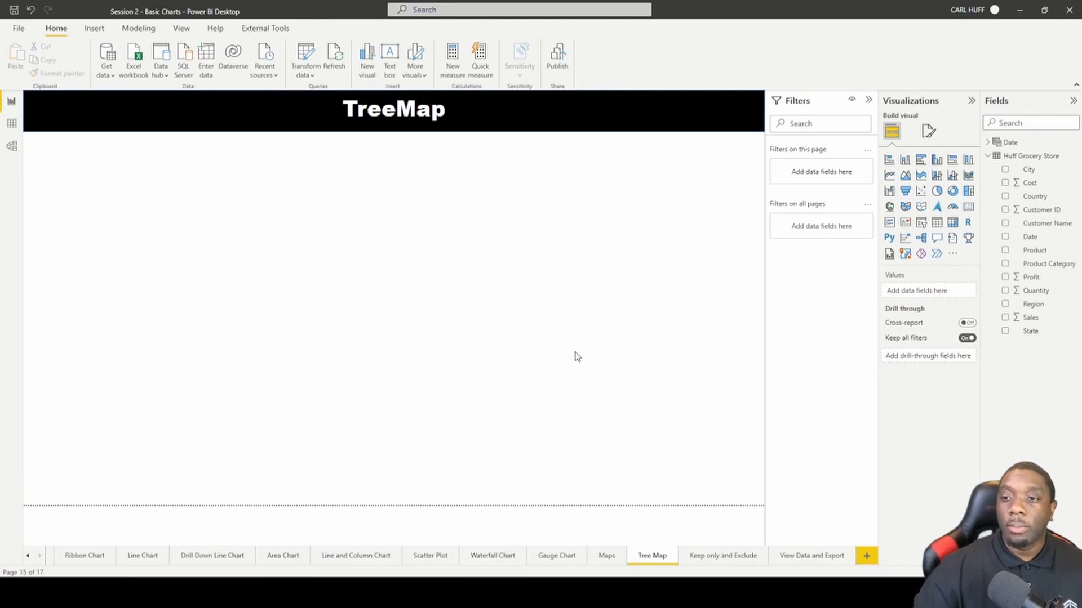
{"action": "mouse_move", "coordinate": [705, 258]}
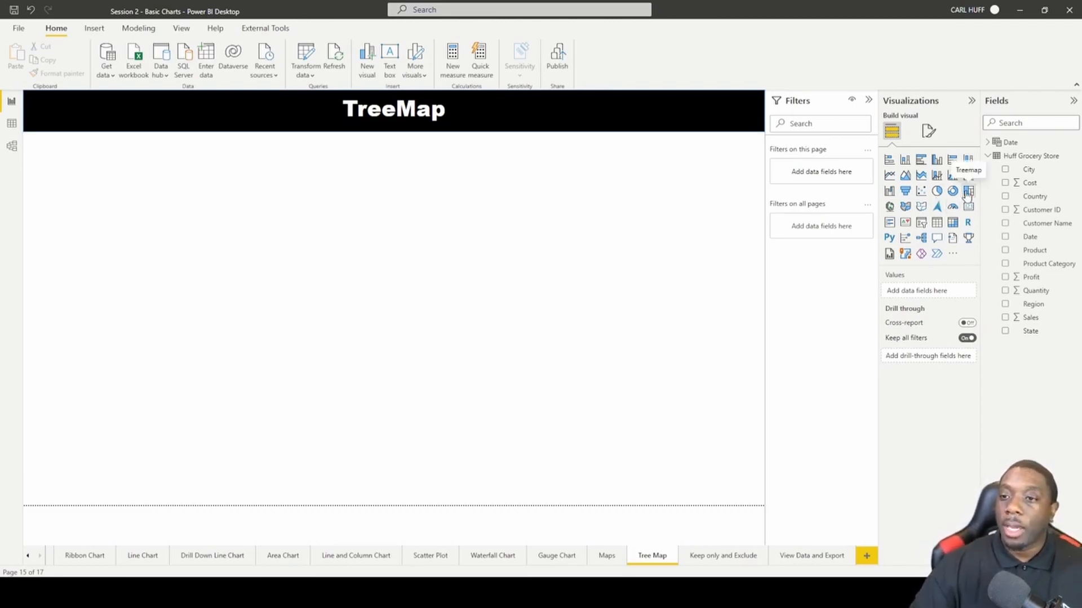
Step: Insert a blank treemap visual onto the TreeMap page
{"action": "left_click", "coordinate": [966, 192]}
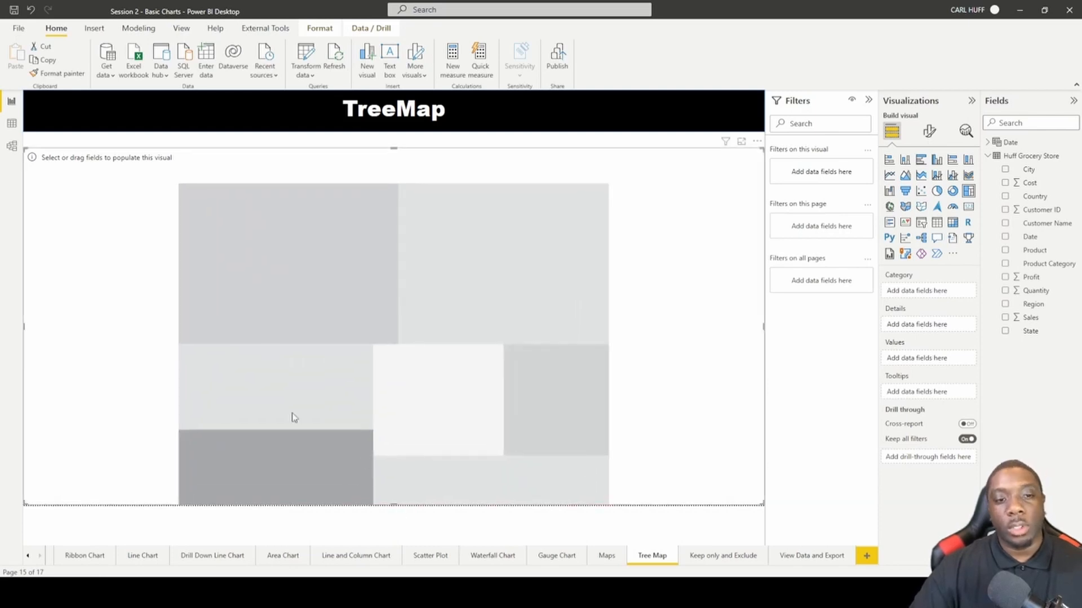
{"action": "mouse_move", "coordinate": [377, 277]}
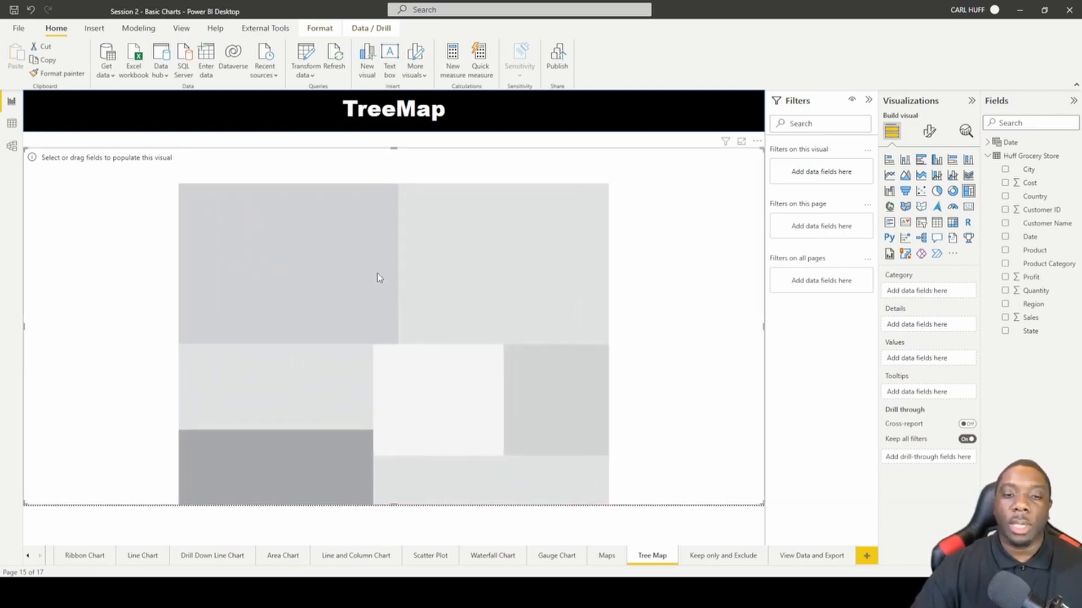
{"action": "mouse_move", "coordinate": [466, 272]}
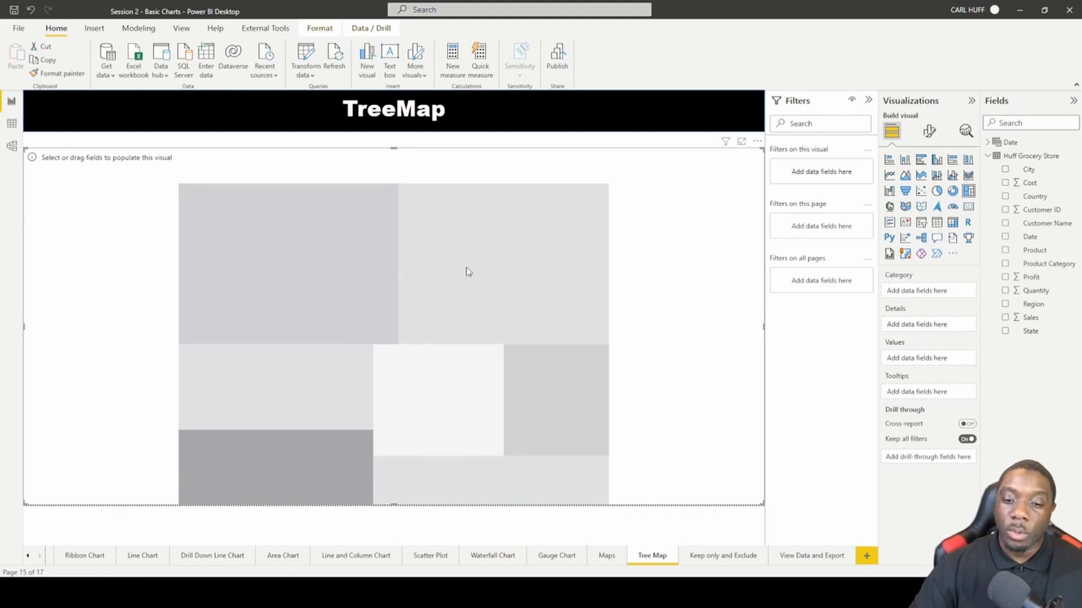
{"action": "mouse_move", "coordinate": [625, 287]}
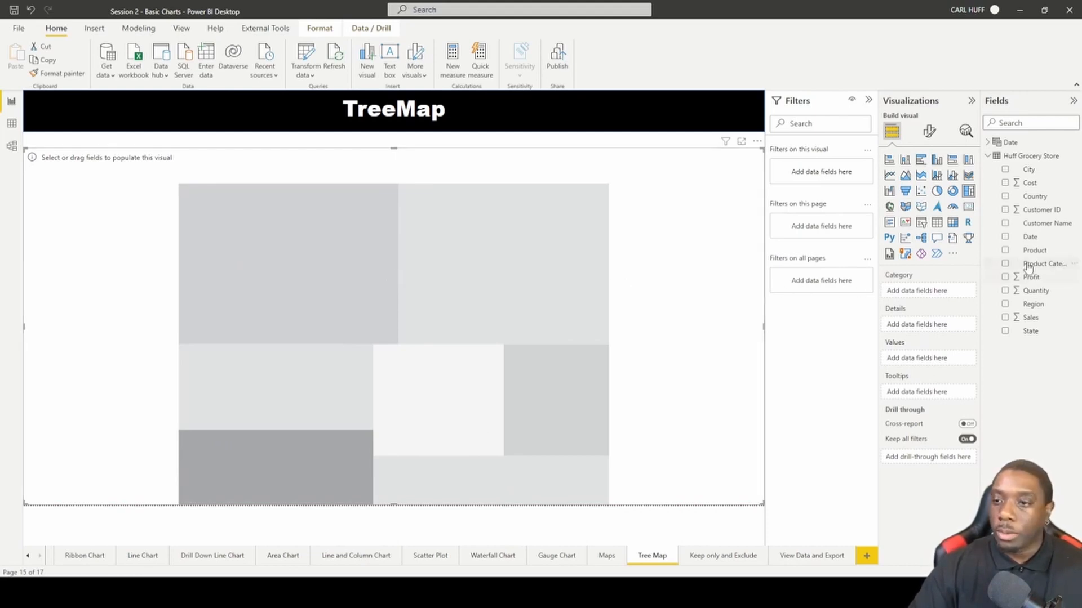
Step: Show Sum of Sales by Product Category and filter out Food and Spice
{"action": "left_click", "coordinate": [1005, 263]}
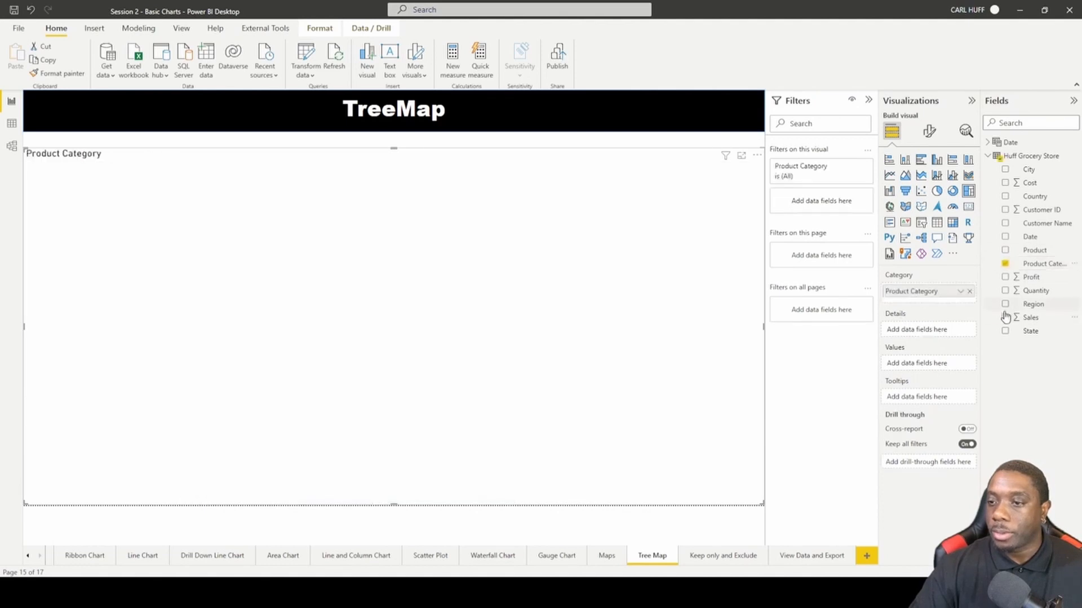
{"action": "left_click", "coordinate": [1004, 317]}
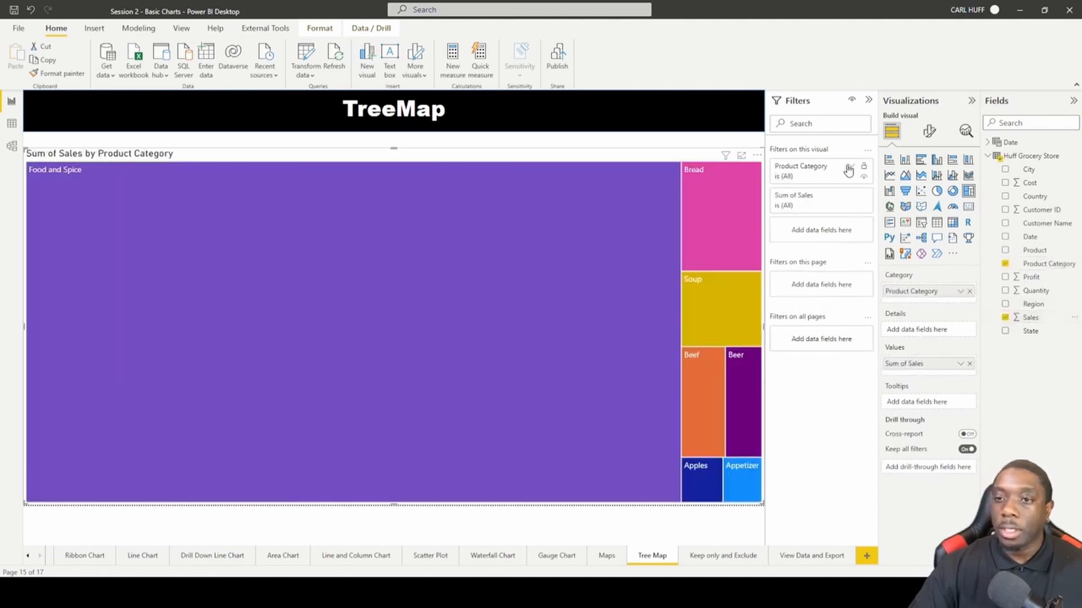
{"action": "left_click", "coordinate": [851, 170]}
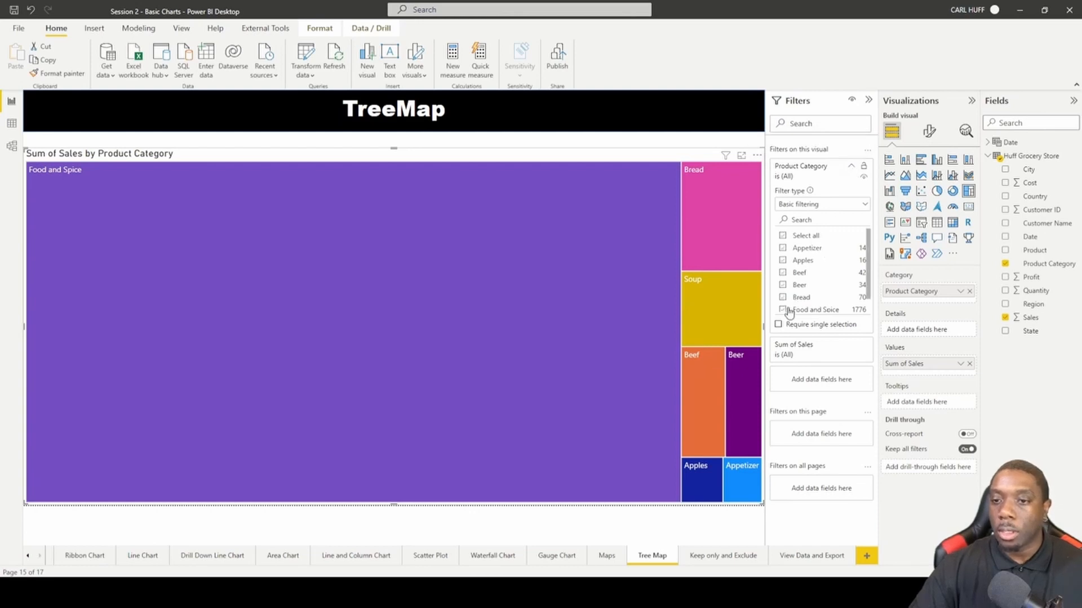
{"action": "left_click", "coordinate": [782, 308]}
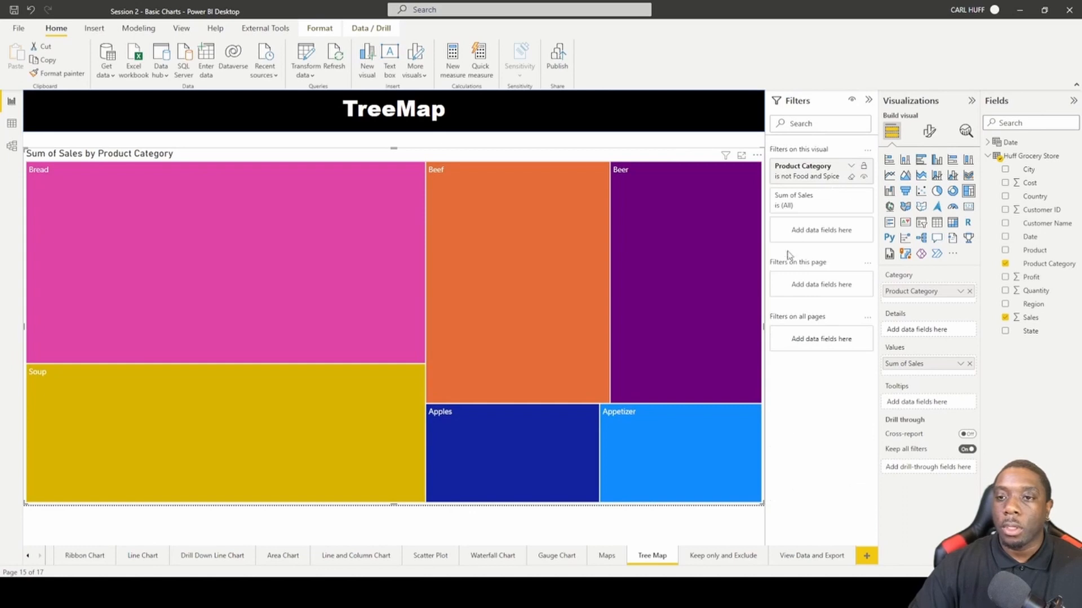
{"action": "mouse_move", "coordinate": [316, 262]}
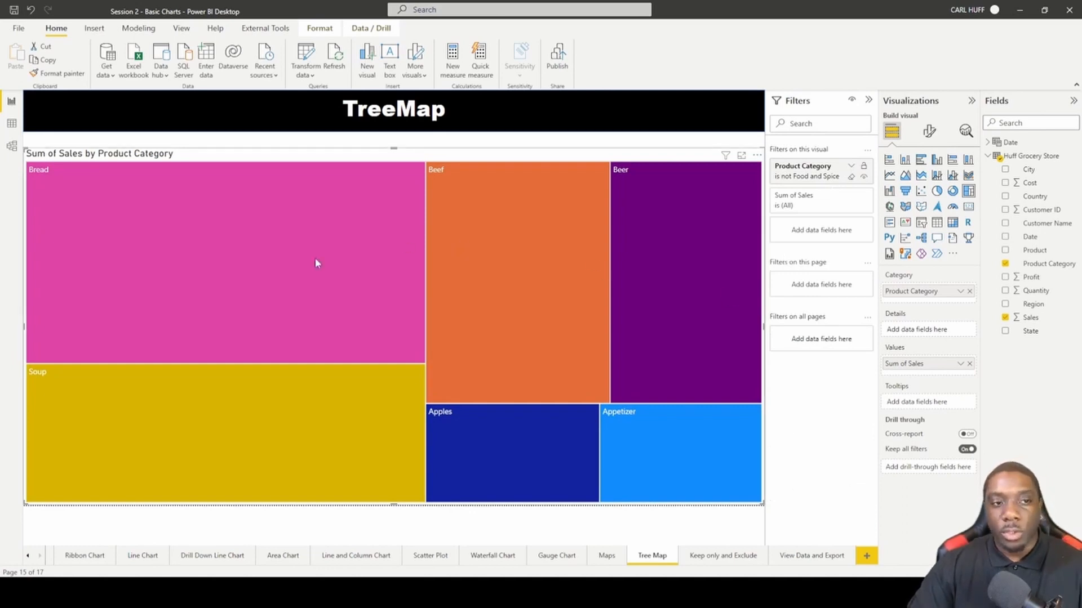
{"action": "mouse_move", "coordinate": [195, 143]}
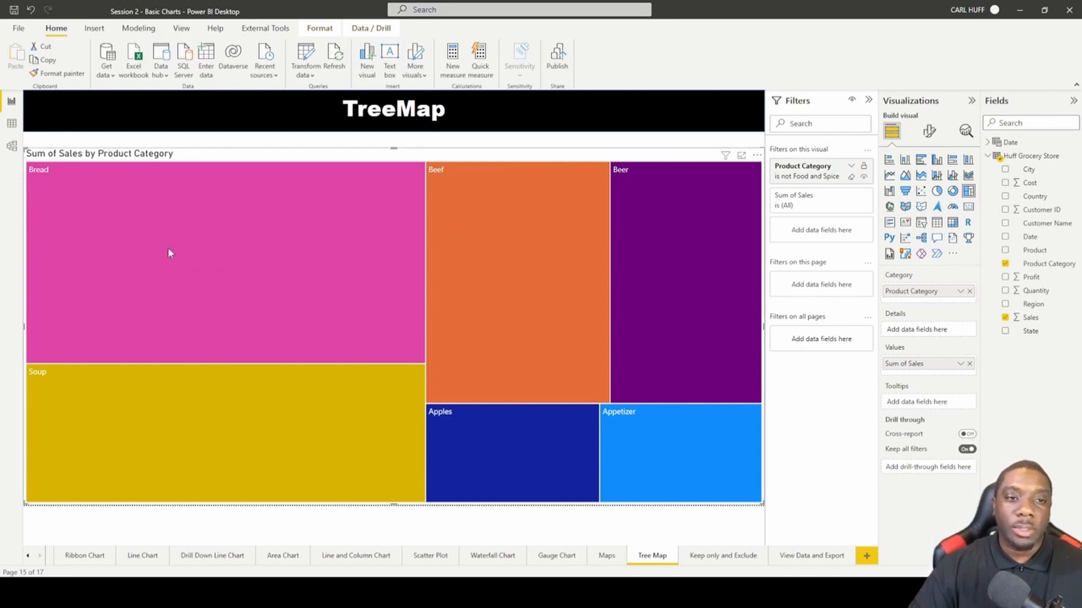
{"action": "mouse_move", "coordinate": [299, 250]}
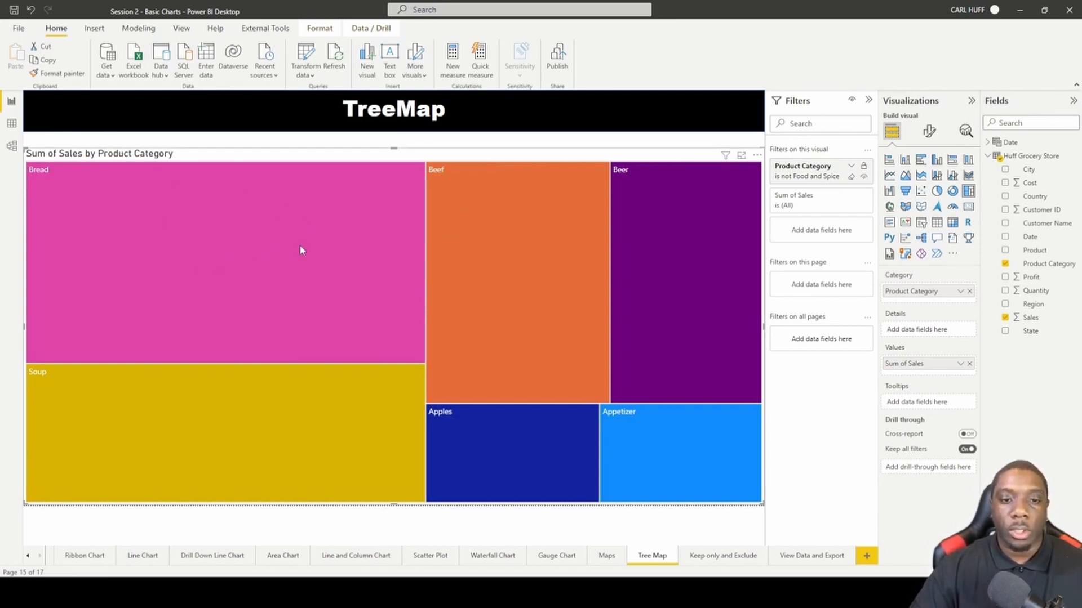
{"action": "mouse_move", "coordinate": [307, 231]}
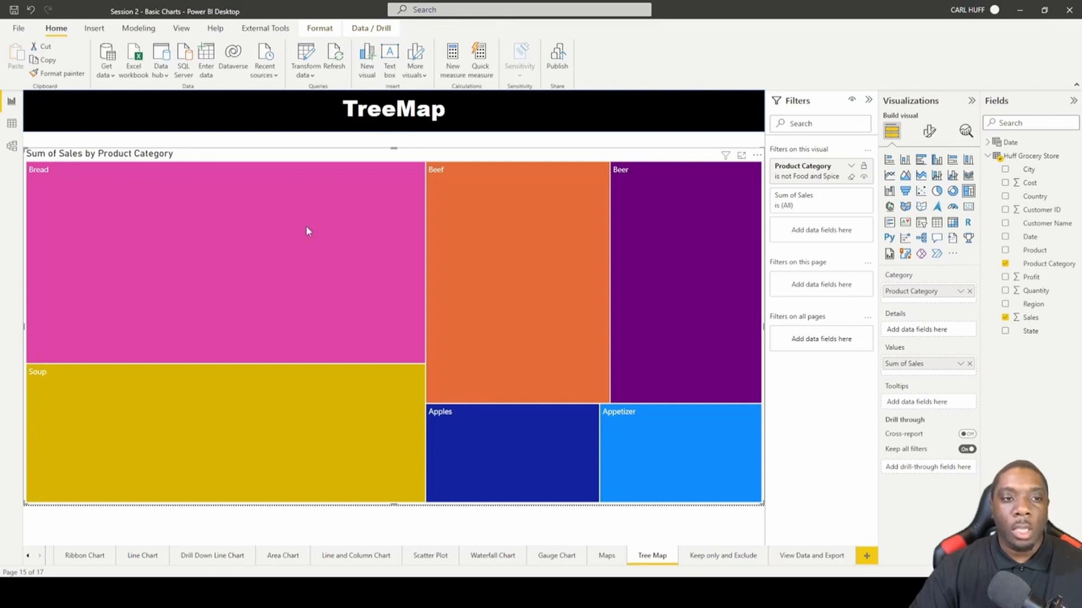
{"action": "mouse_move", "coordinate": [601, 384]}
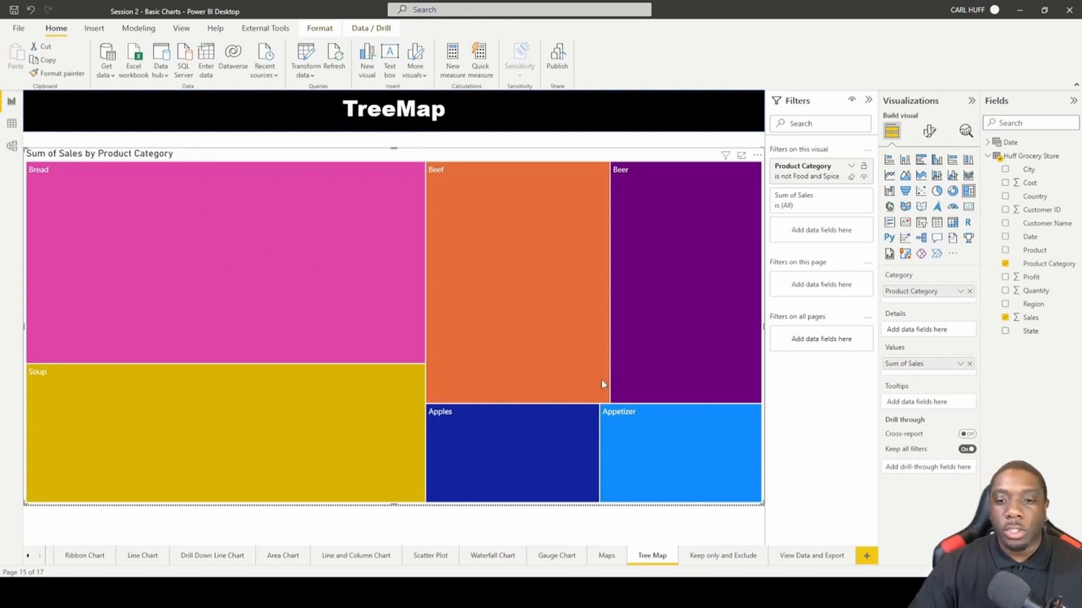
{"action": "mouse_move", "coordinate": [637, 454]}
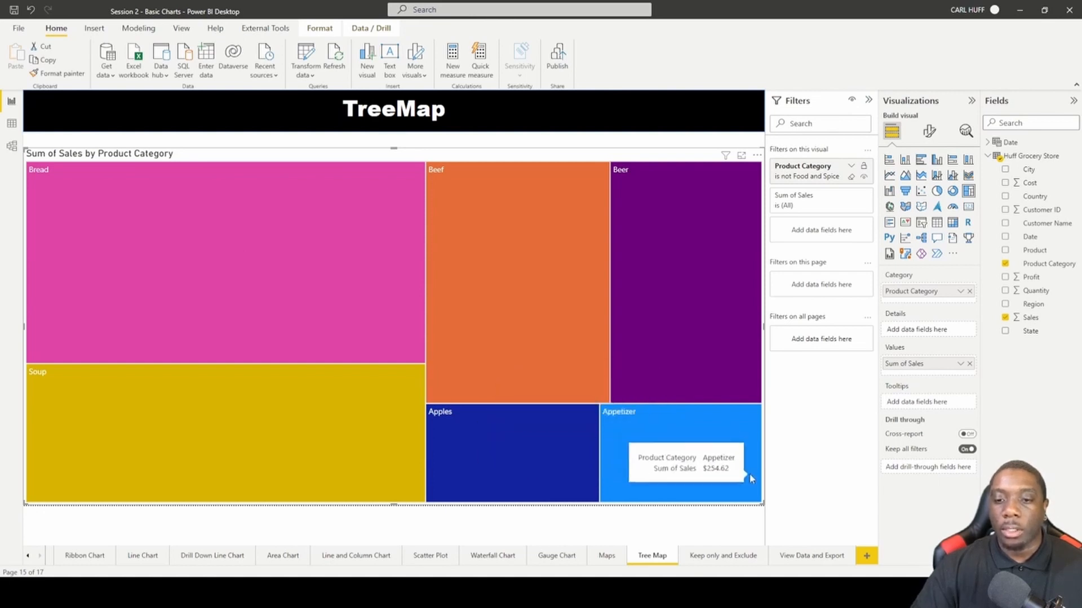
{"action": "mouse_move", "coordinate": [474, 339]}
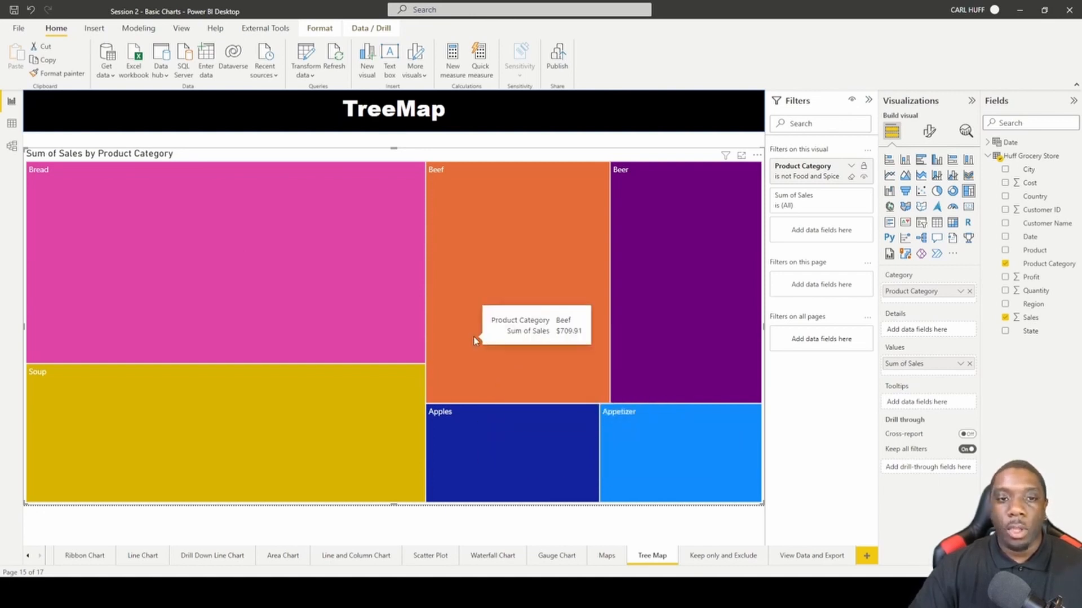
{"action": "mouse_move", "coordinate": [108, 210]}
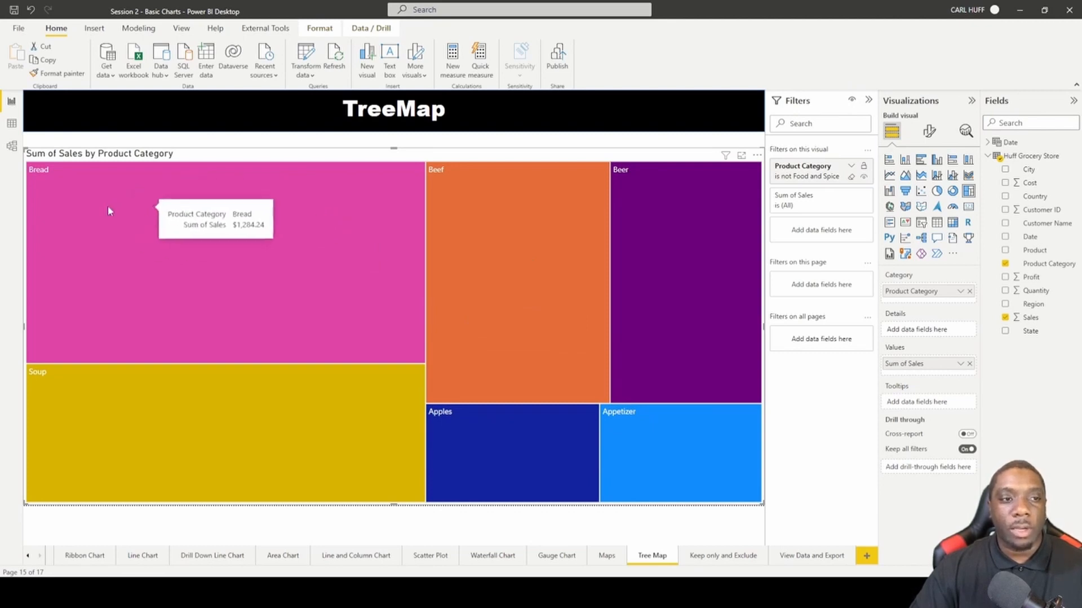
{"action": "mouse_move", "coordinate": [312, 259]}
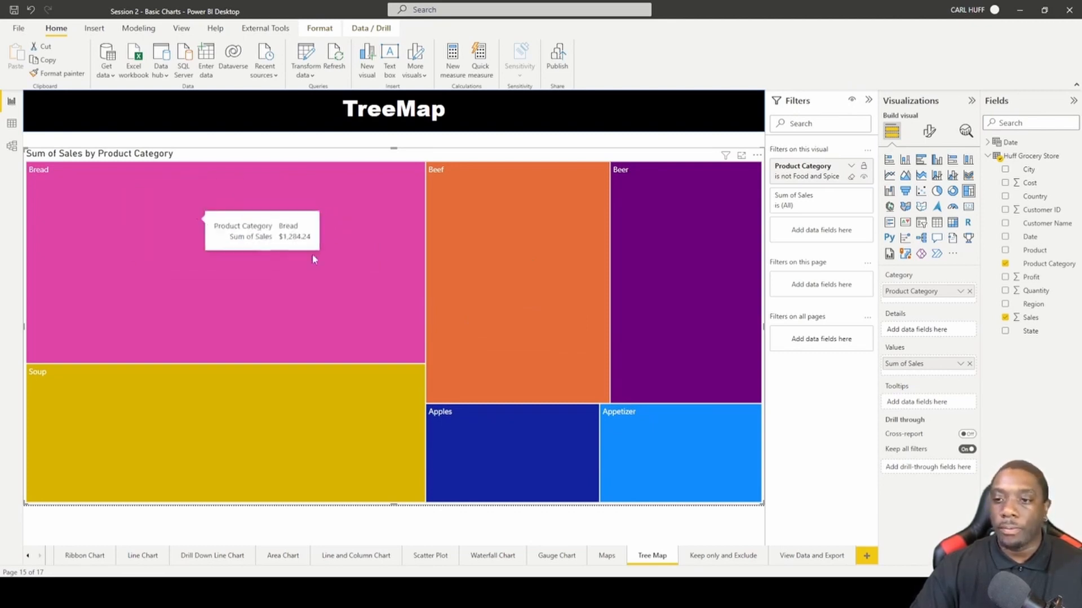
{"action": "mouse_move", "coordinate": [289, 274]}
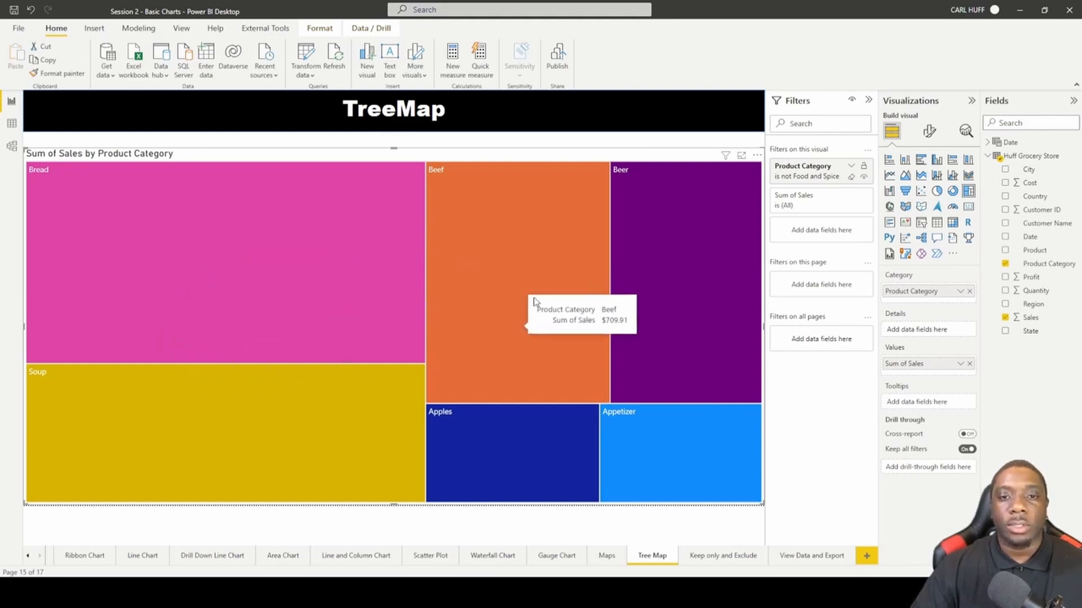
{"action": "mouse_move", "coordinate": [612, 318]}
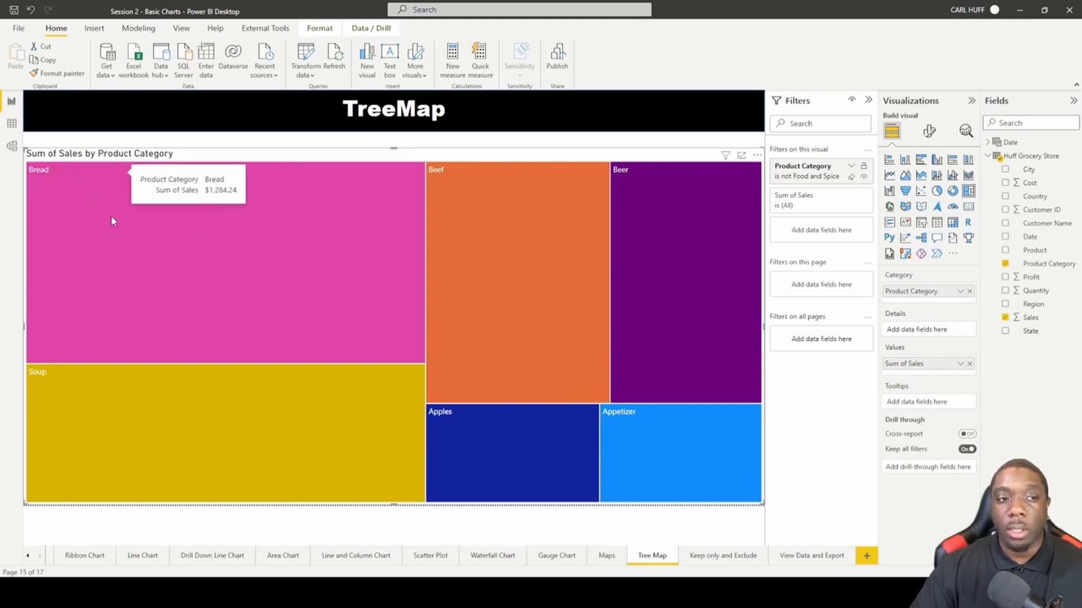
{"action": "mouse_move", "coordinate": [447, 180]}
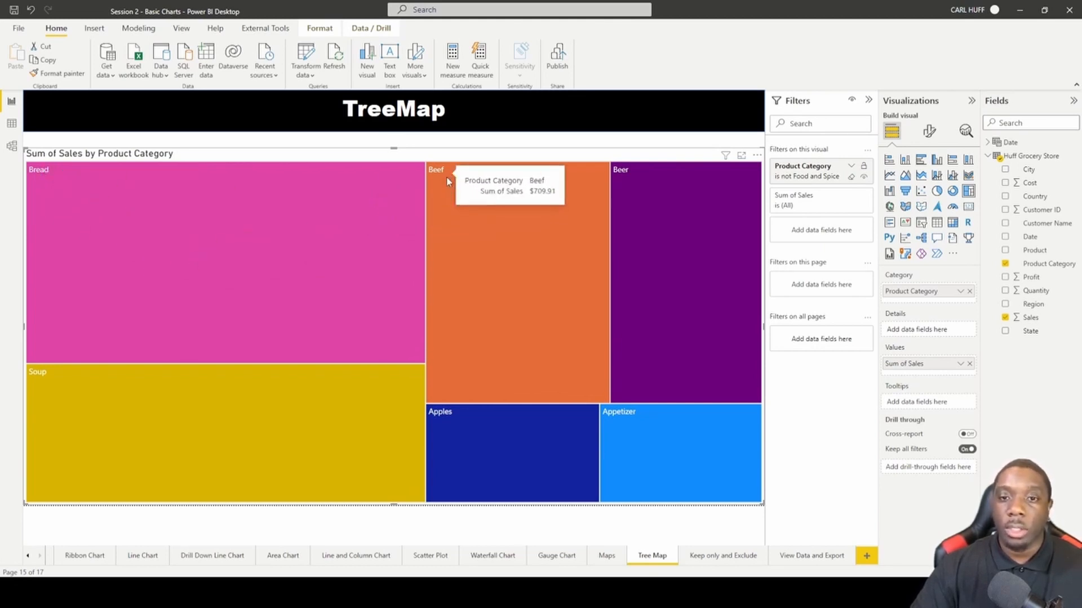
{"action": "mouse_move", "coordinate": [441, 425]}
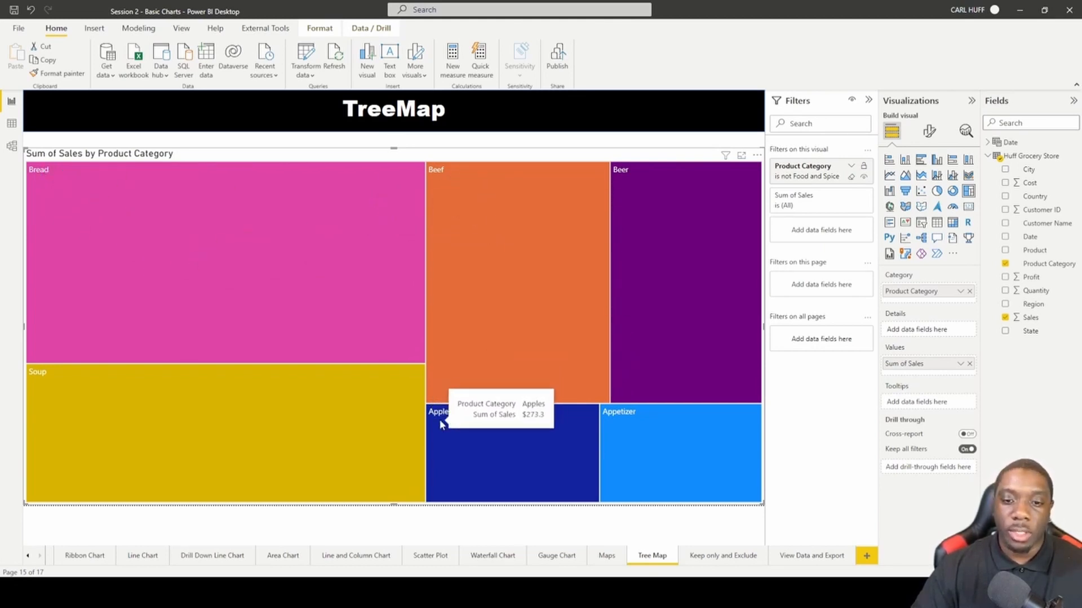
{"action": "mouse_move", "coordinate": [221, 373]}
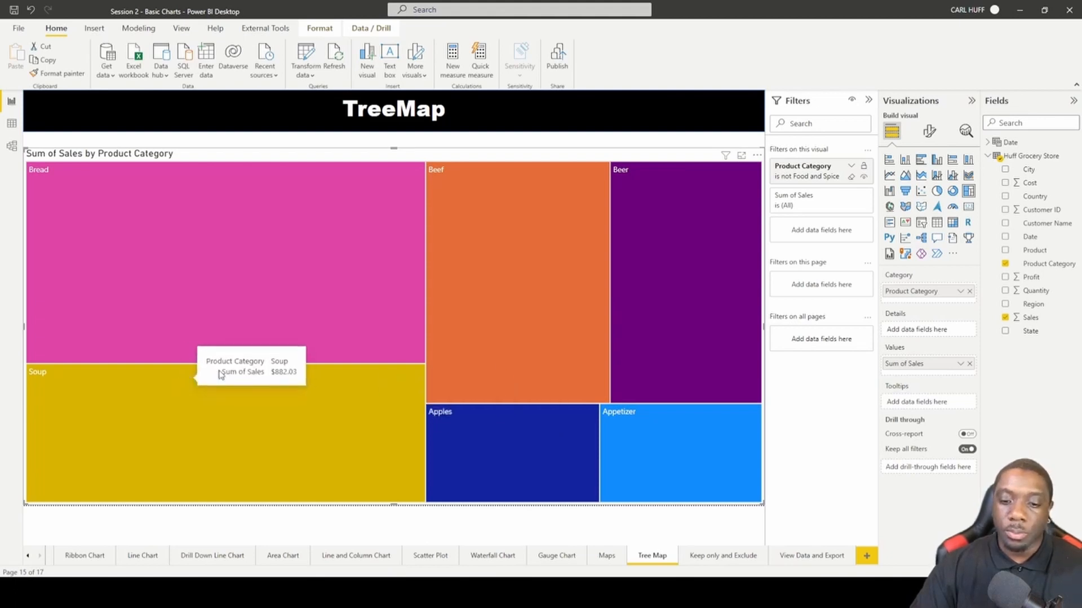
{"action": "mouse_move", "coordinate": [697, 268]}
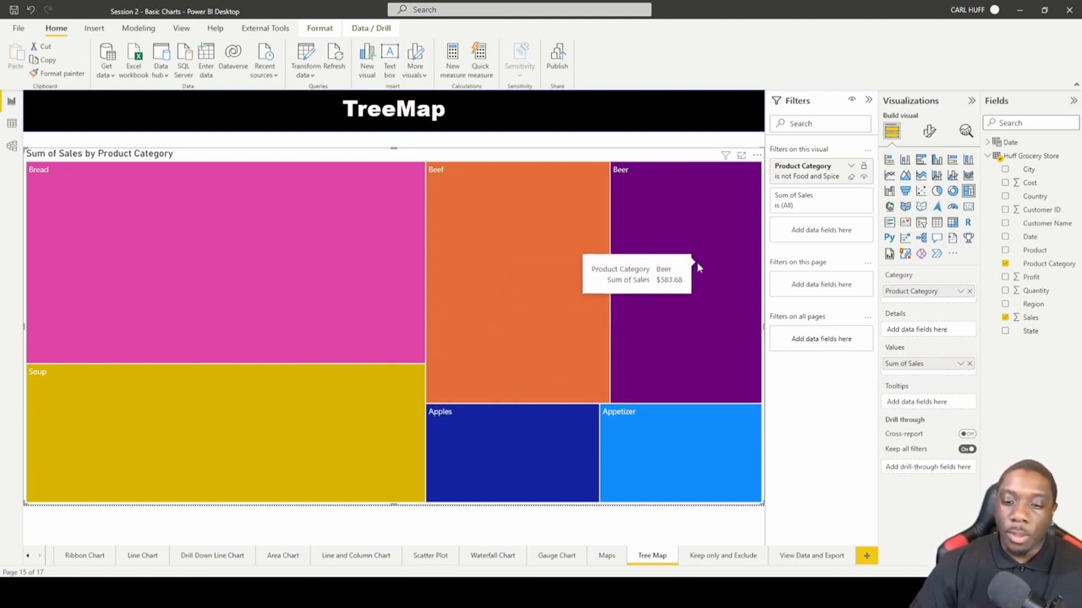
{"action": "mouse_move", "coordinate": [1034, 309]}
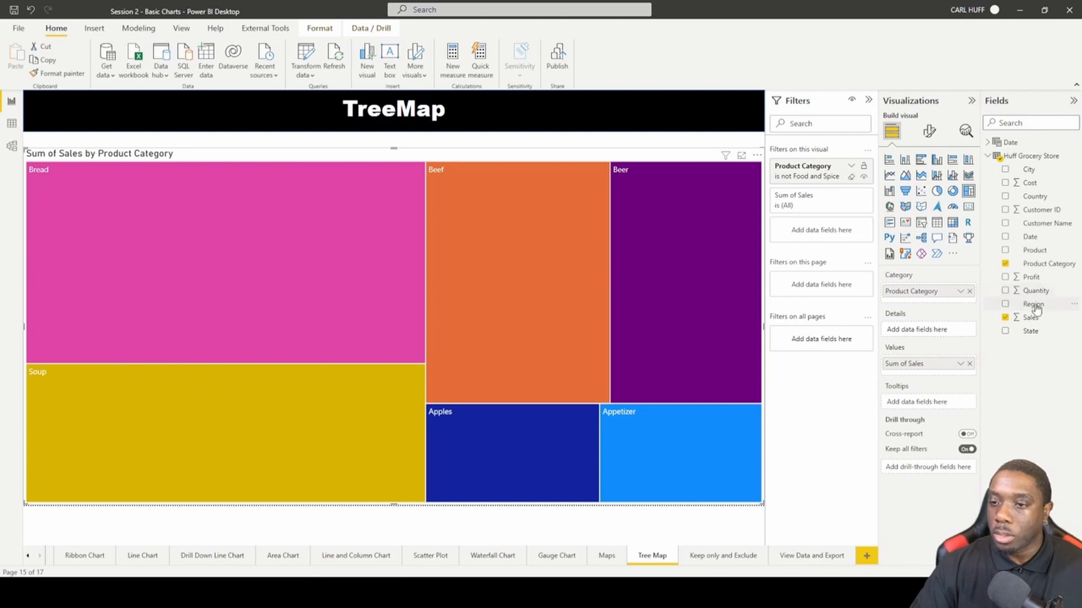
Step: Add Region as Details so each category tile splits into South, West, Midwest and Northeast
{"action": "left_click", "coordinate": [1005, 303]}
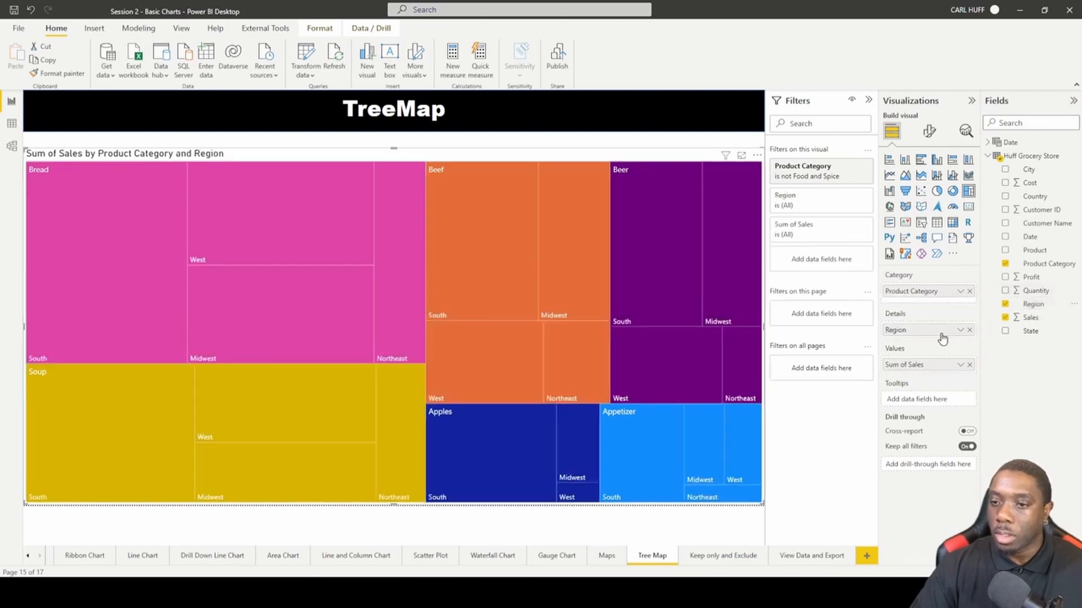
{"action": "mouse_move", "coordinate": [837, 355]}
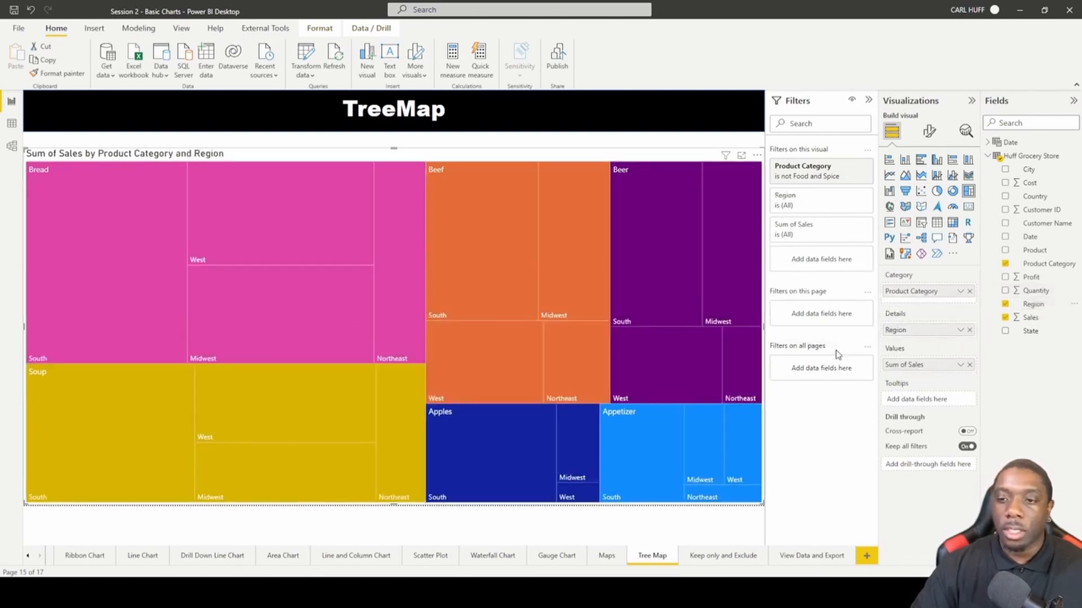
{"action": "mouse_move", "coordinate": [228, 272]}
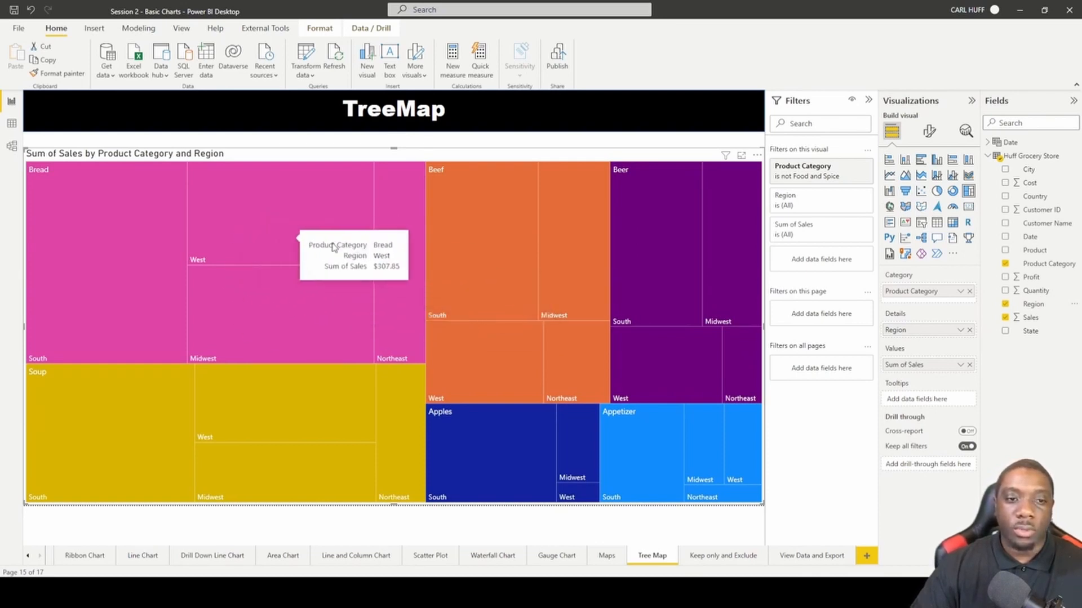
{"action": "mouse_move", "coordinate": [358, 294]}
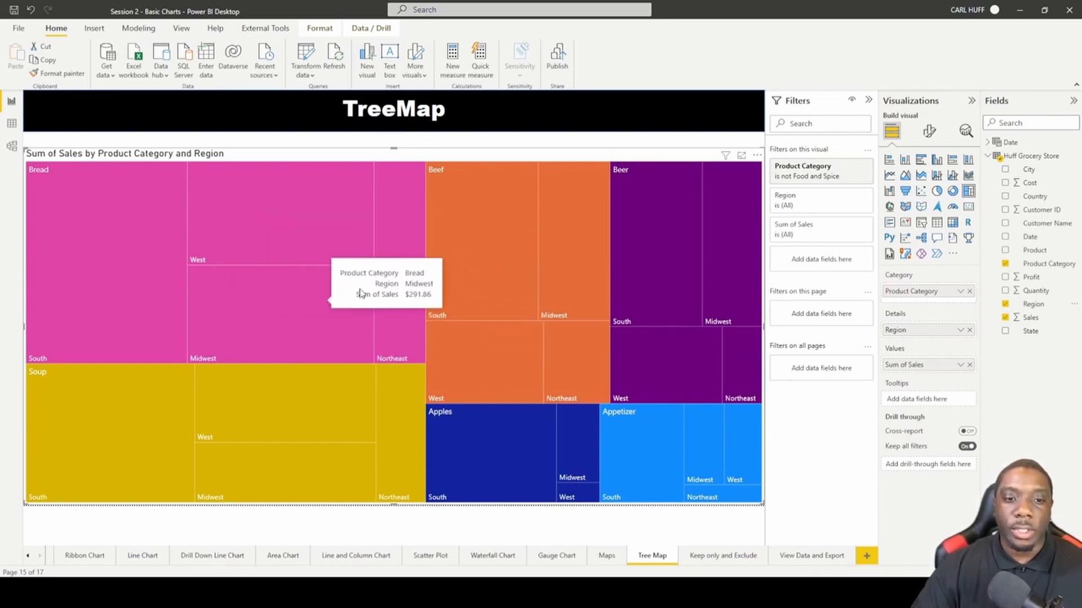
{"action": "mouse_move", "coordinate": [91, 230]}
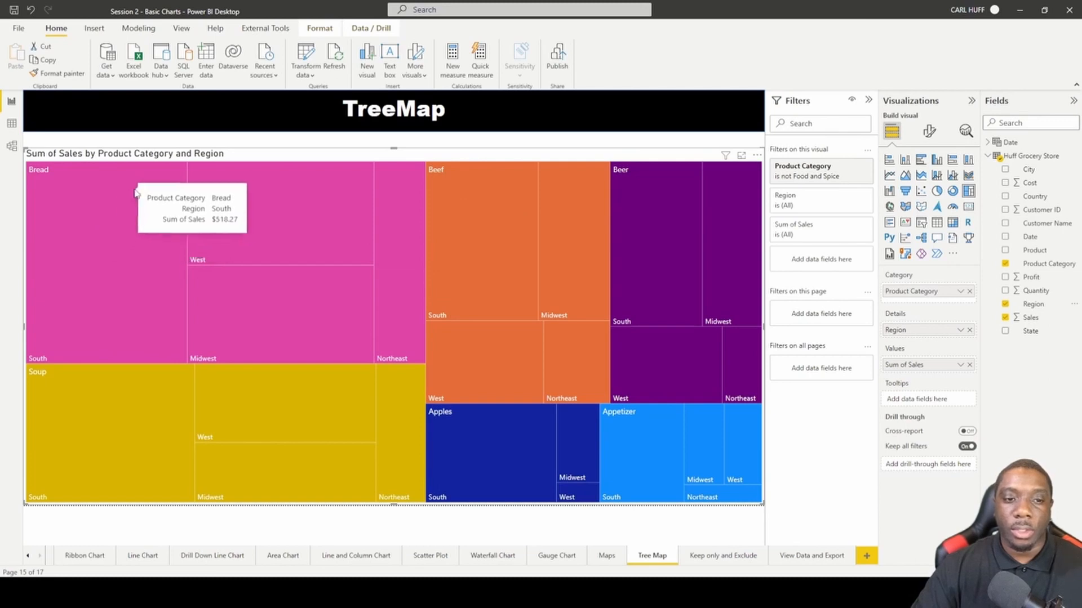
{"action": "mouse_move", "coordinate": [290, 184]}
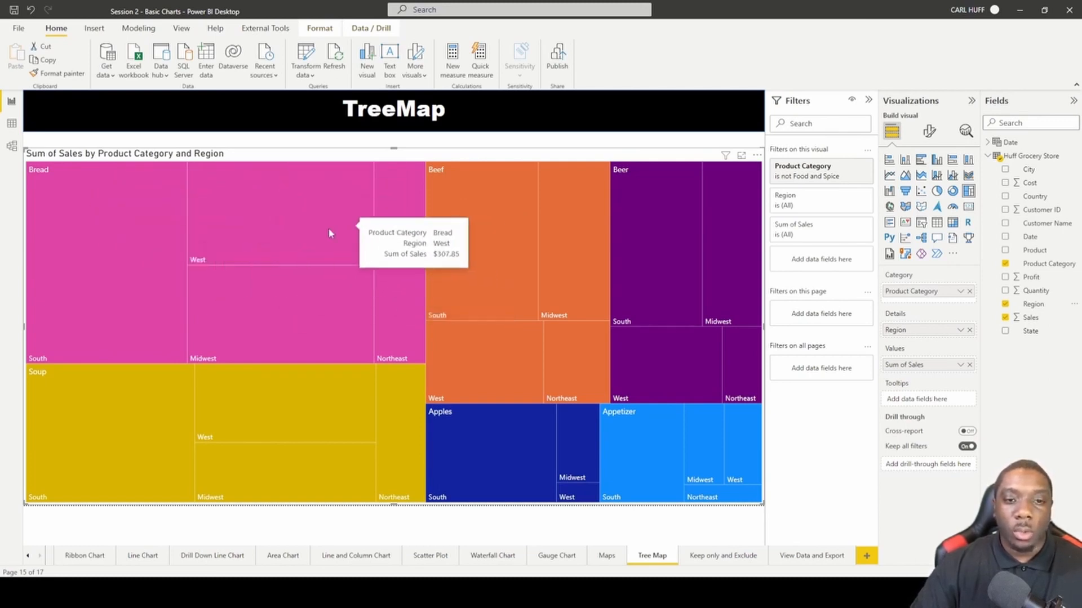
{"action": "mouse_move", "coordinate": [416, 250]}
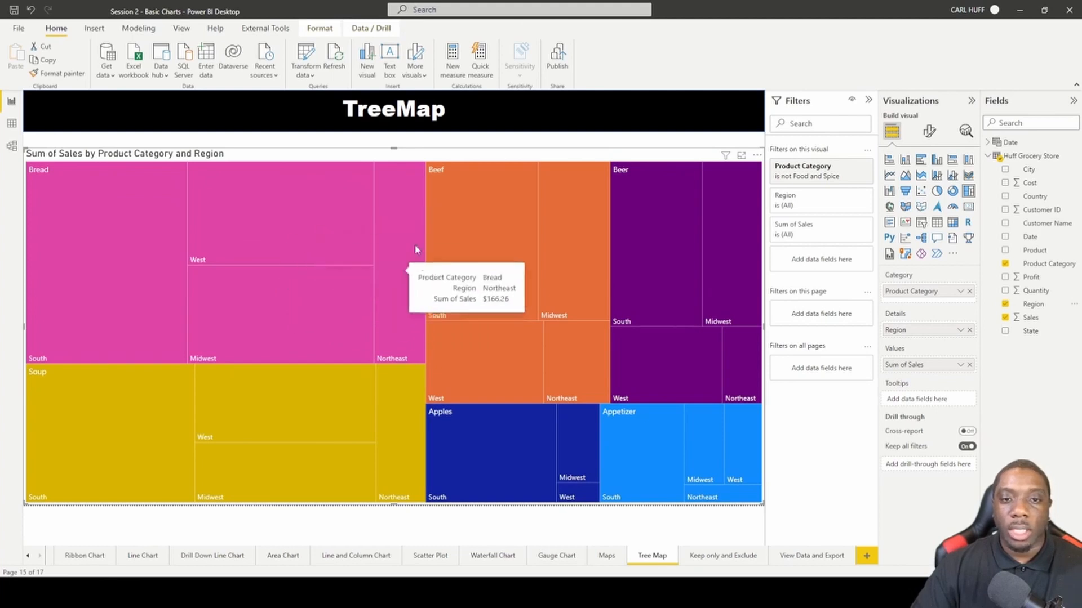
{"action": "mouse_move", "coordinate": [527, 259]}
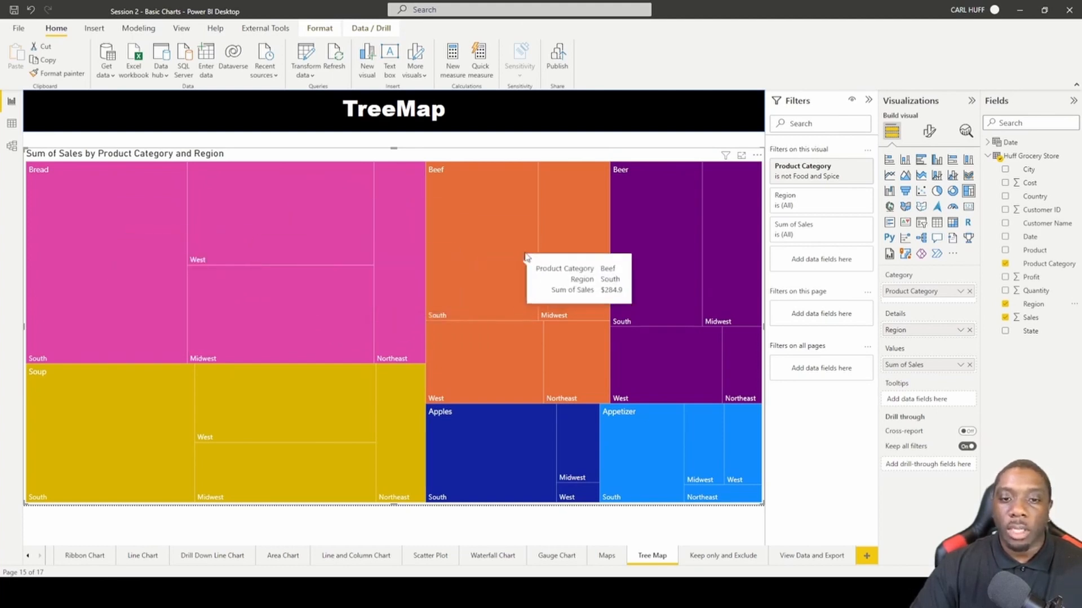
{"action": "mouse_move", "coordinate": [585, 311]}
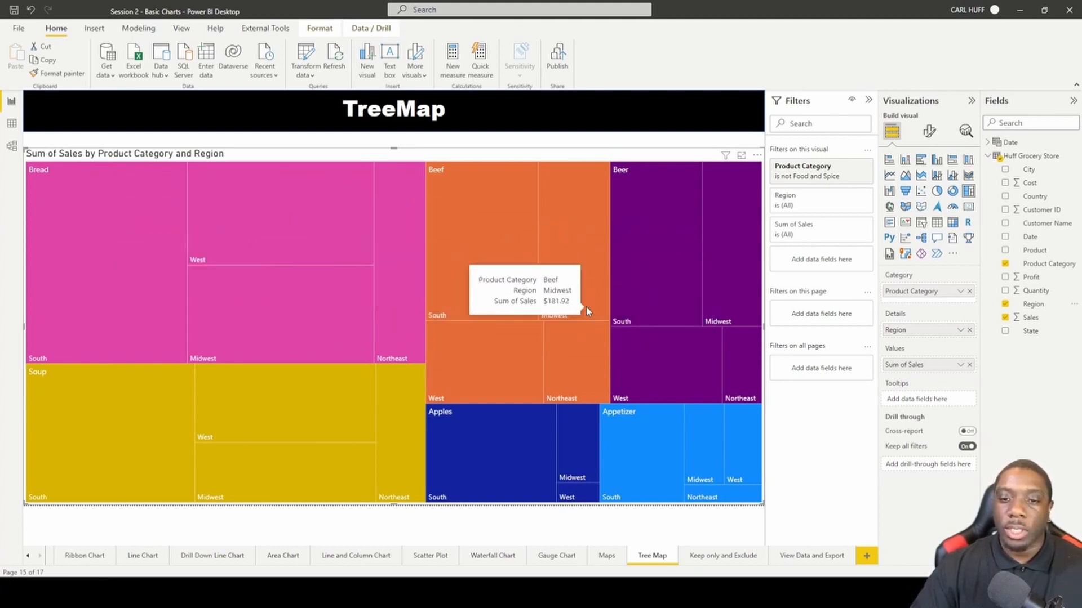
{"action": "mouse_move", "coordinate": [484, 279]}
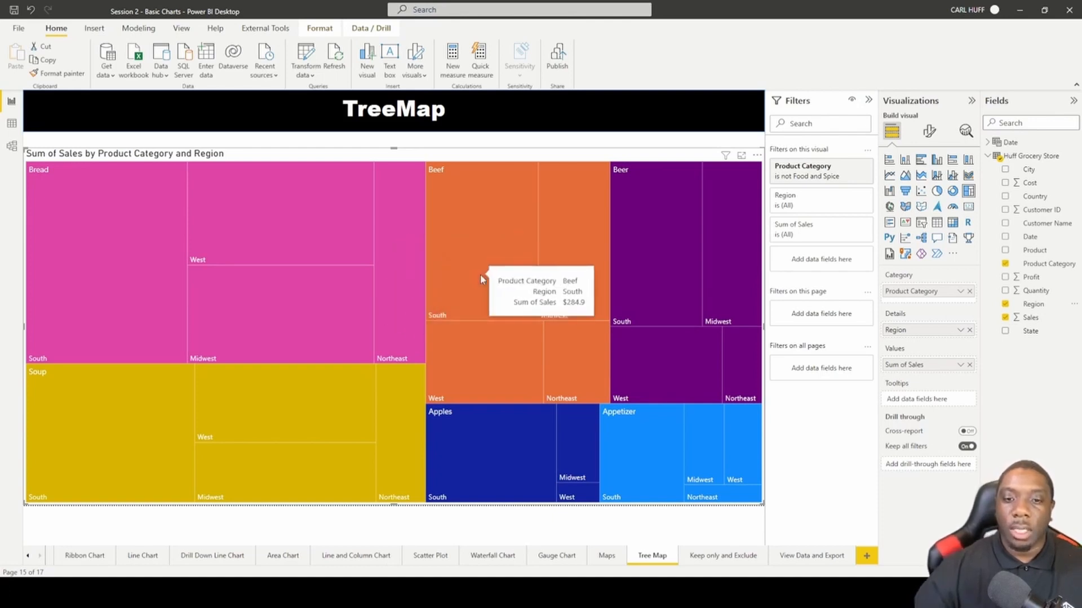
{"action": "mouse_move", "coordinate": [480, 239]}
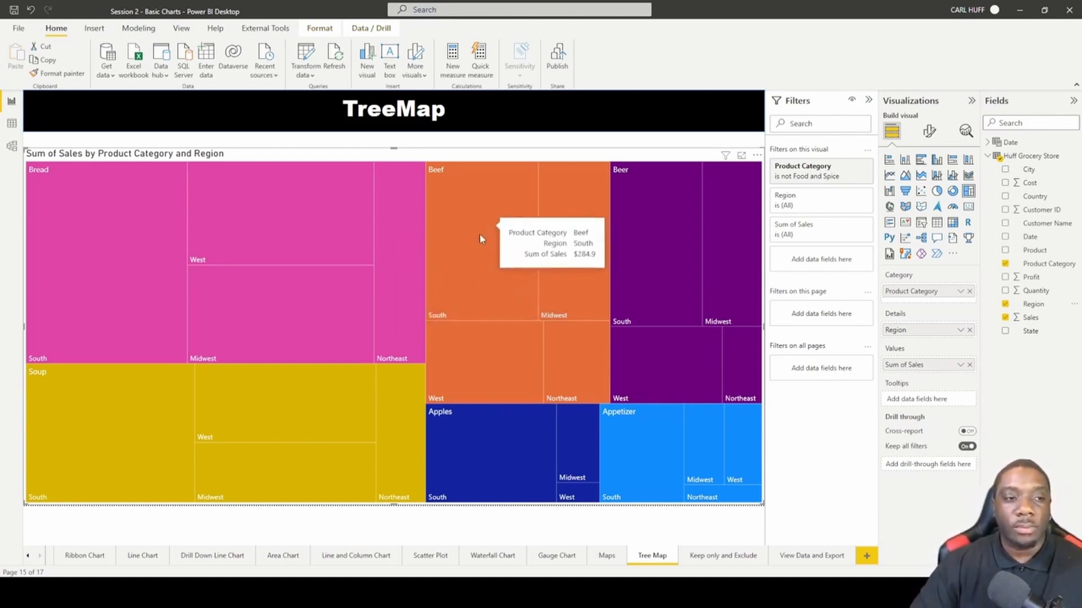
{"action": "mouse_move", "coordinate": [661, 260]}
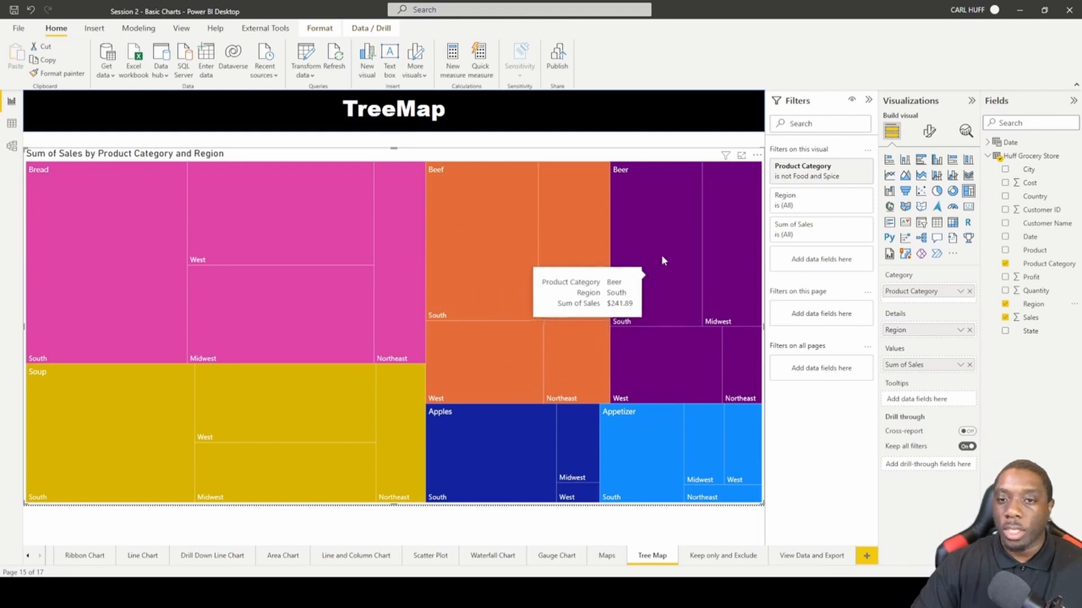
{"action": "mouse_move", "coordinate": [700, 347]}
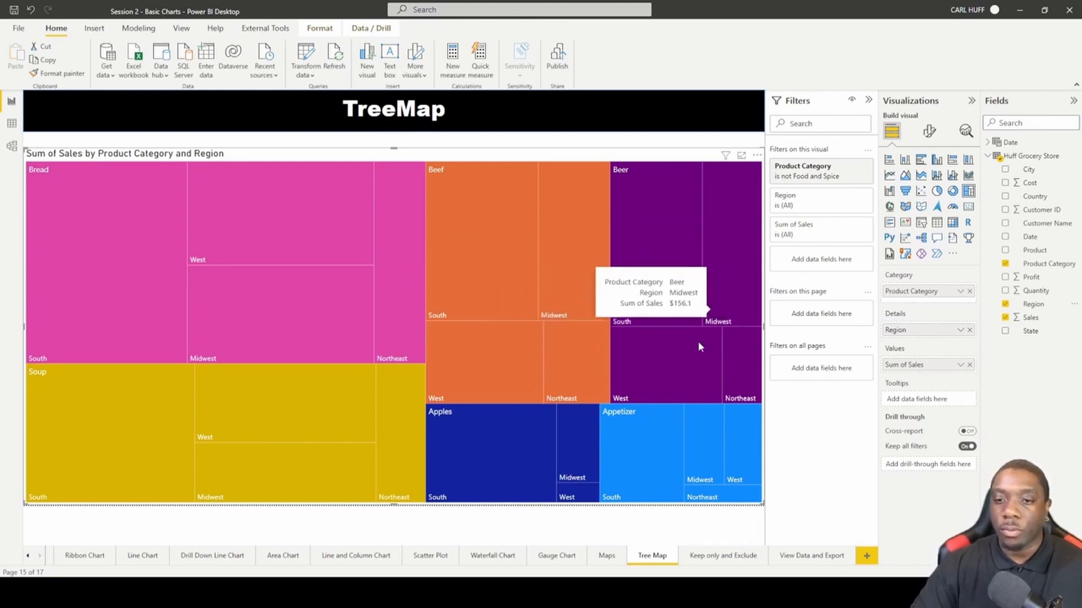
{"action": "mouse_move", "coordinate": [666, 359]}
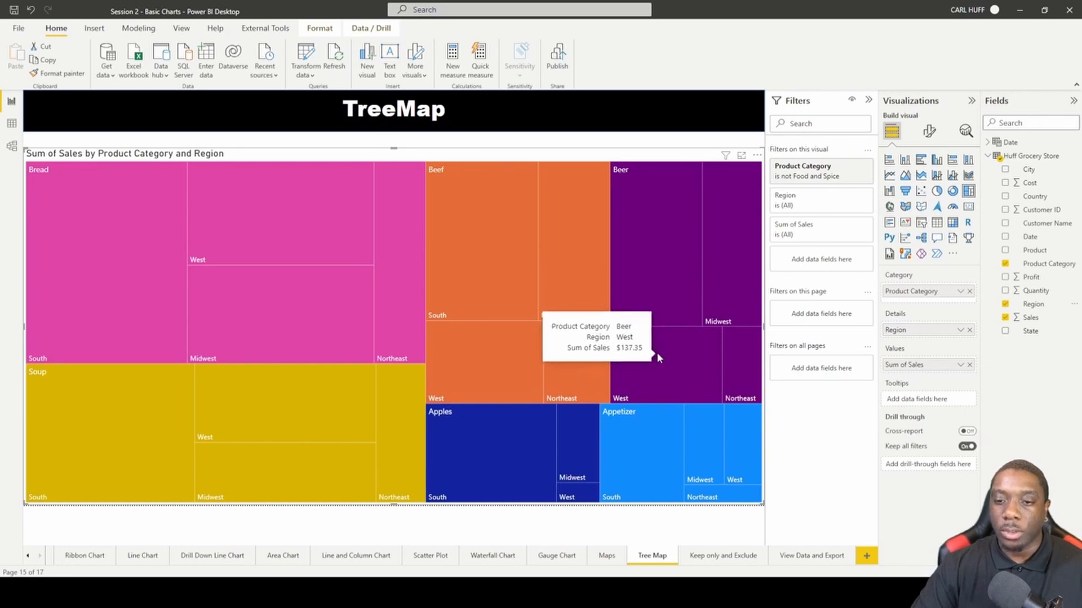
{"action": "mouse_move", "coordinate": [275, 298]}
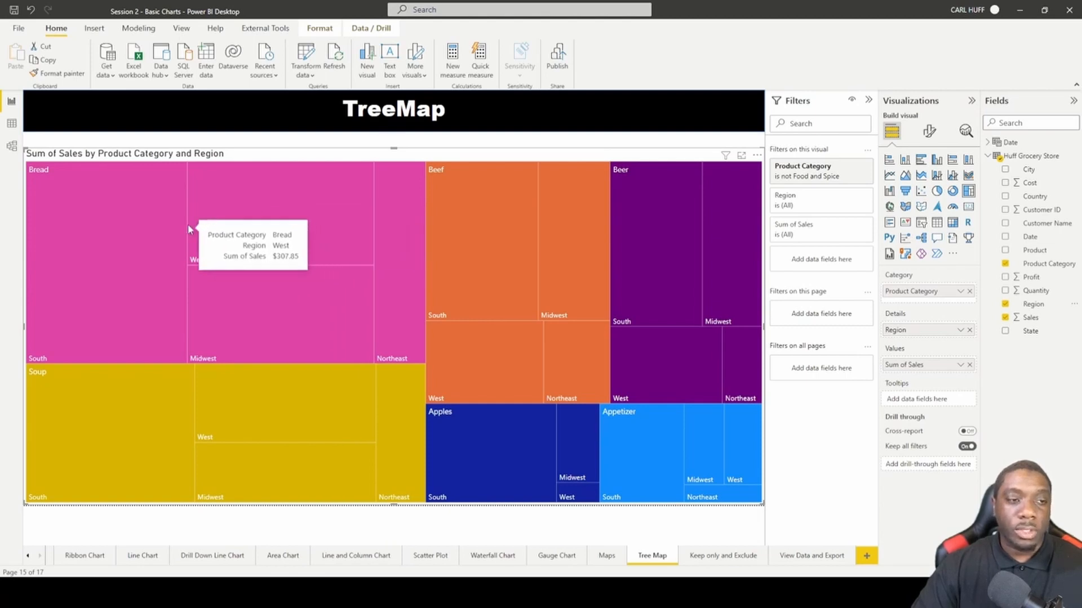
{"action": "mouse_move", "coordinate": [104, 248]}
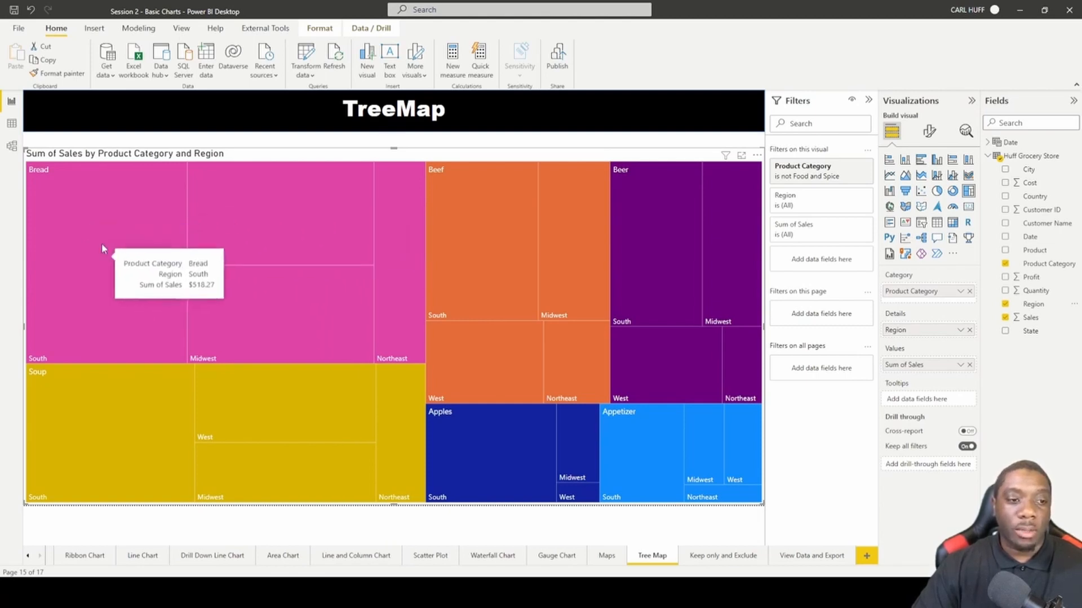
{"action": "mouse_move", "coordinate": [39, 182]}
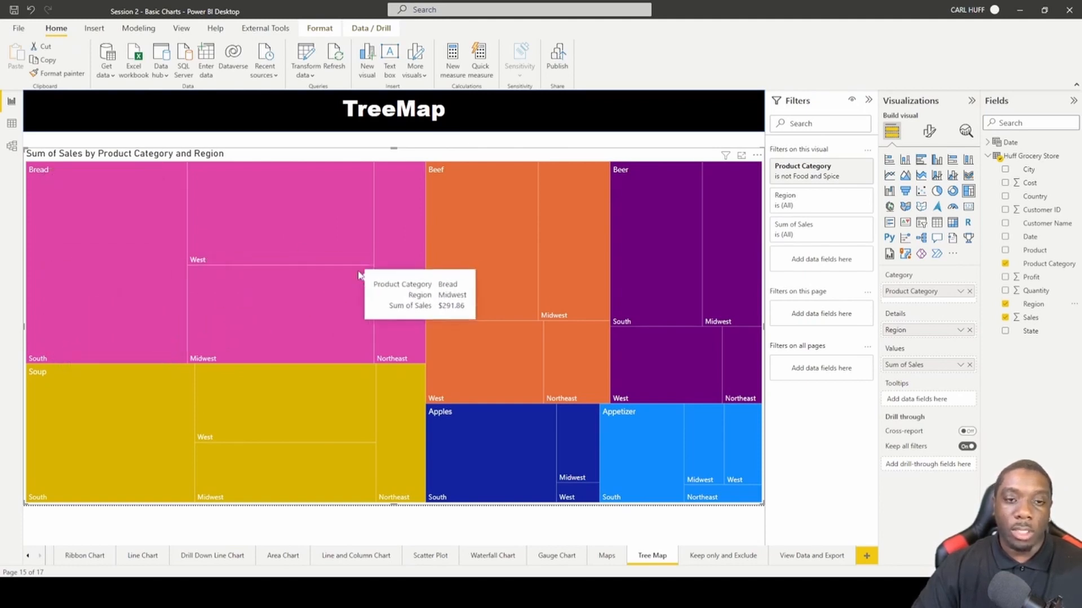
{"action": "mouse_move", "coordinate": [391, 204]}
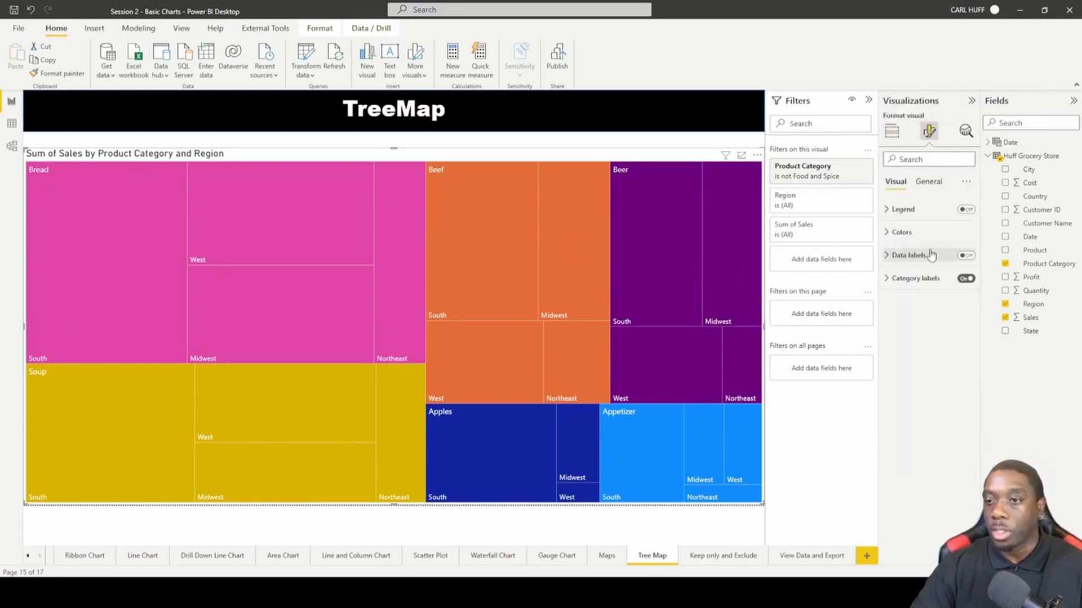
{"action": "left_click", "coordinate": [966, 210]}
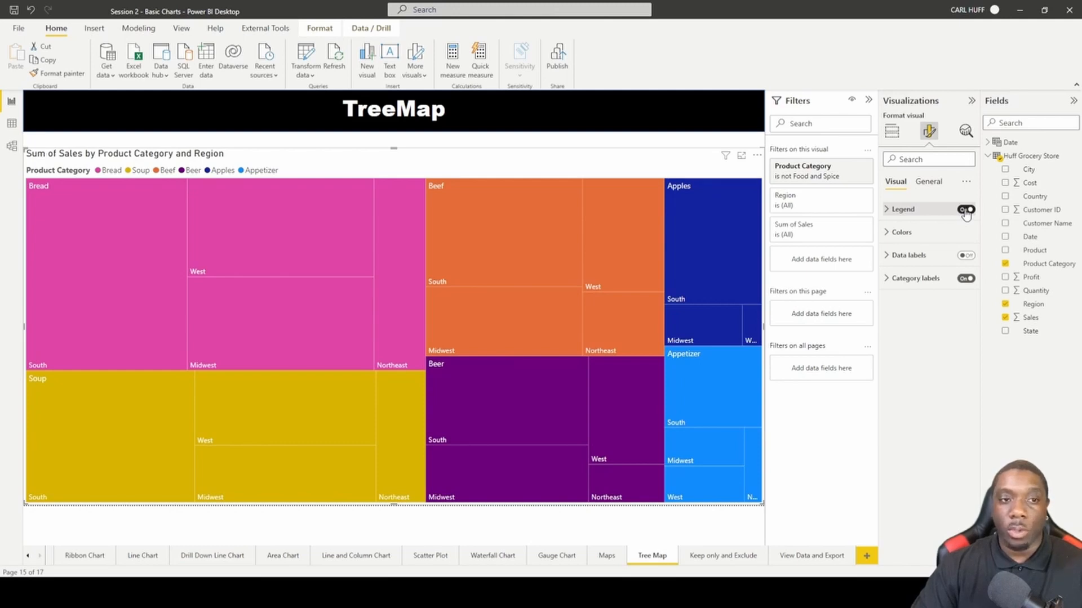
{"action": "left_click", "coordinate": [966, 210]}
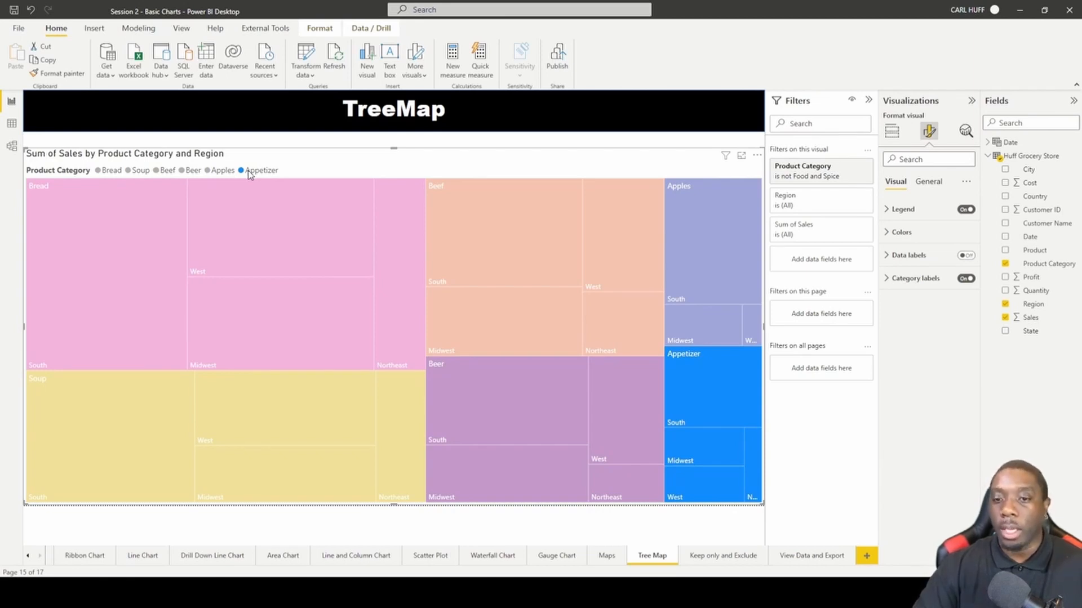
{"action": "left_click", "coordinate": [965, 210]}
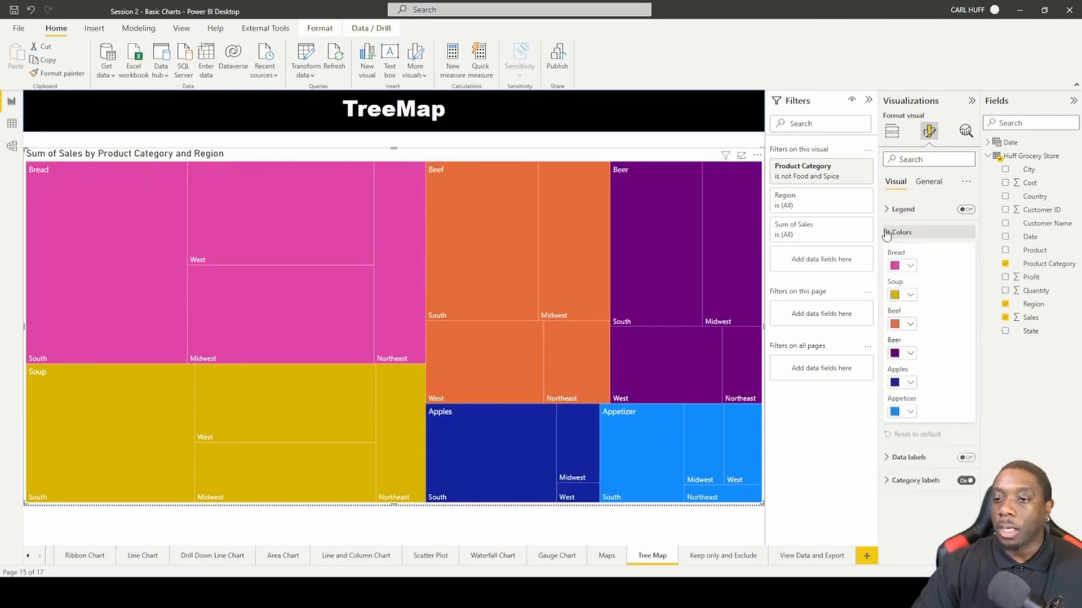
Step: Under Colors, give the Soup tiles a green colour
{"action": "left_click", "coordinate": [911, 294]}
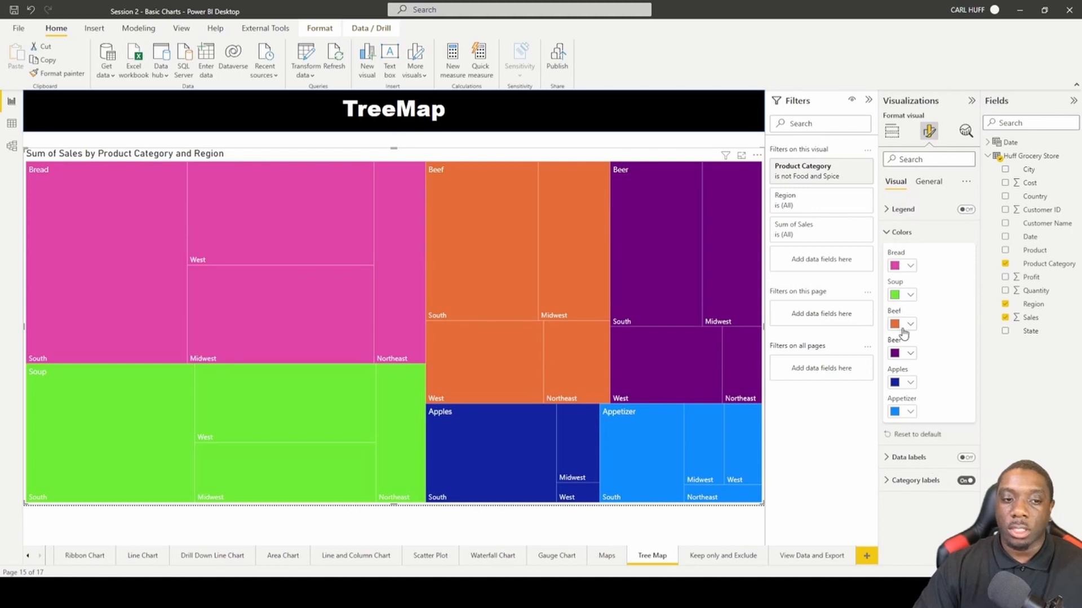
{"action": "left_click", "coordinate": [898, 232]}
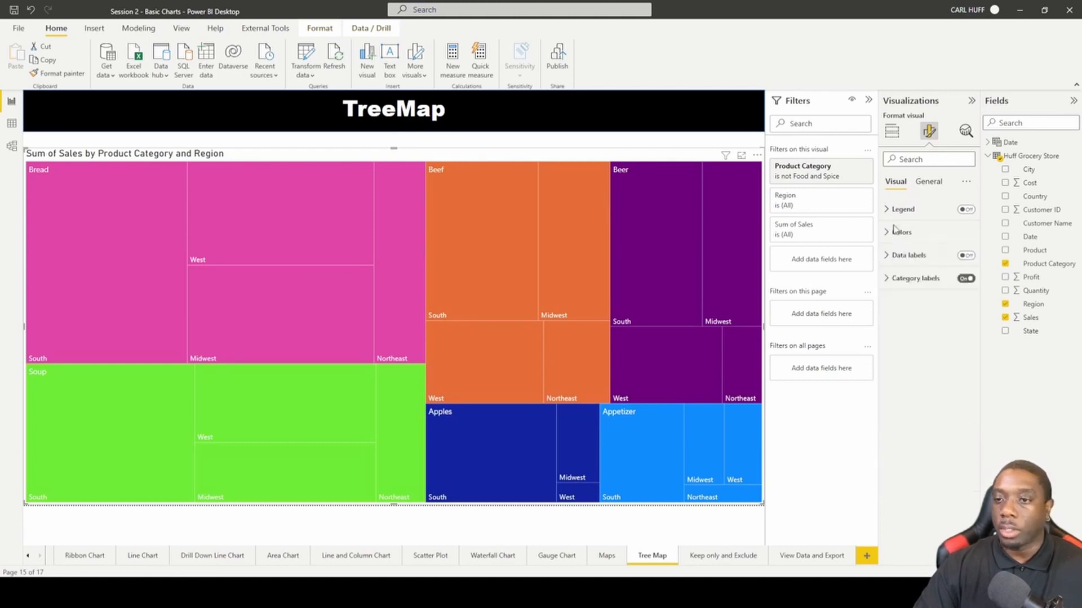
{"action": "left_click", "coordinate": [966, 256]}
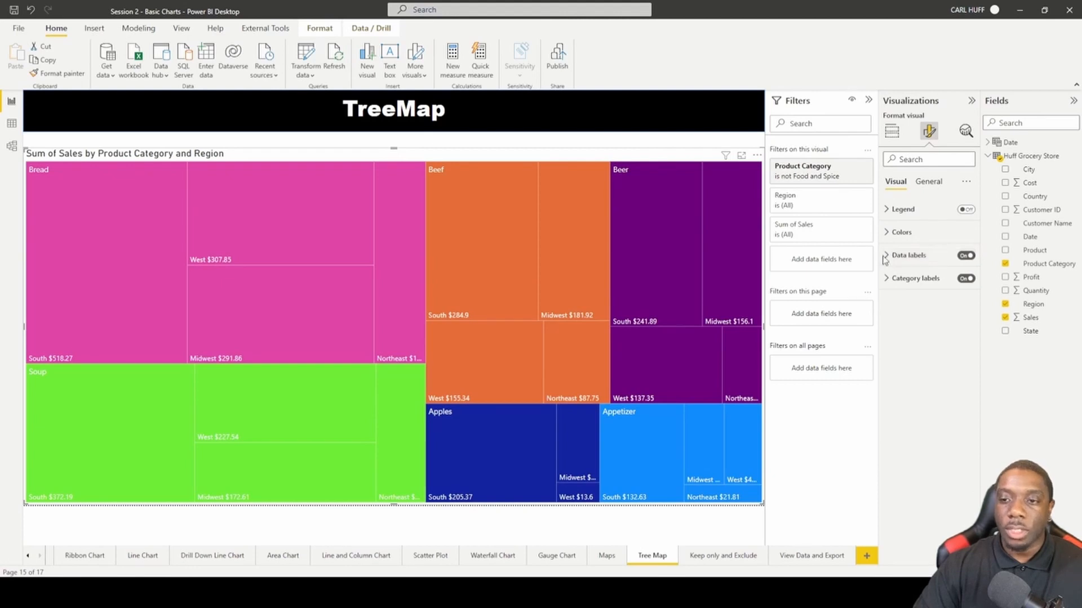
Step: Turn on data labels and make them size 12 and bold
{"action": "left_click", "coordinate": [886, 255]}
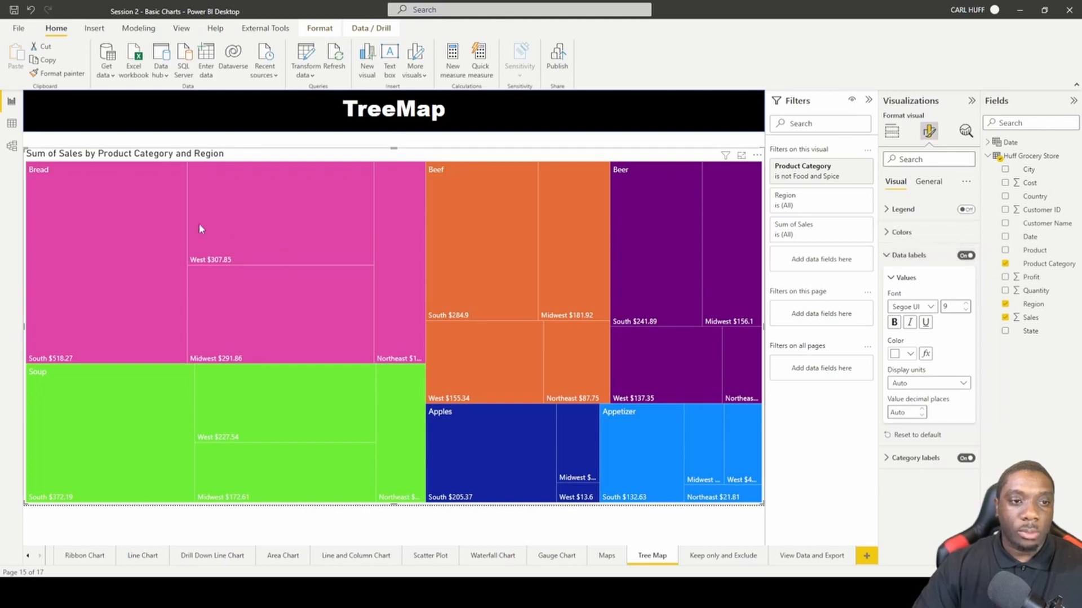
{"action": "mouse_move", "coordinate": [676, 293]}
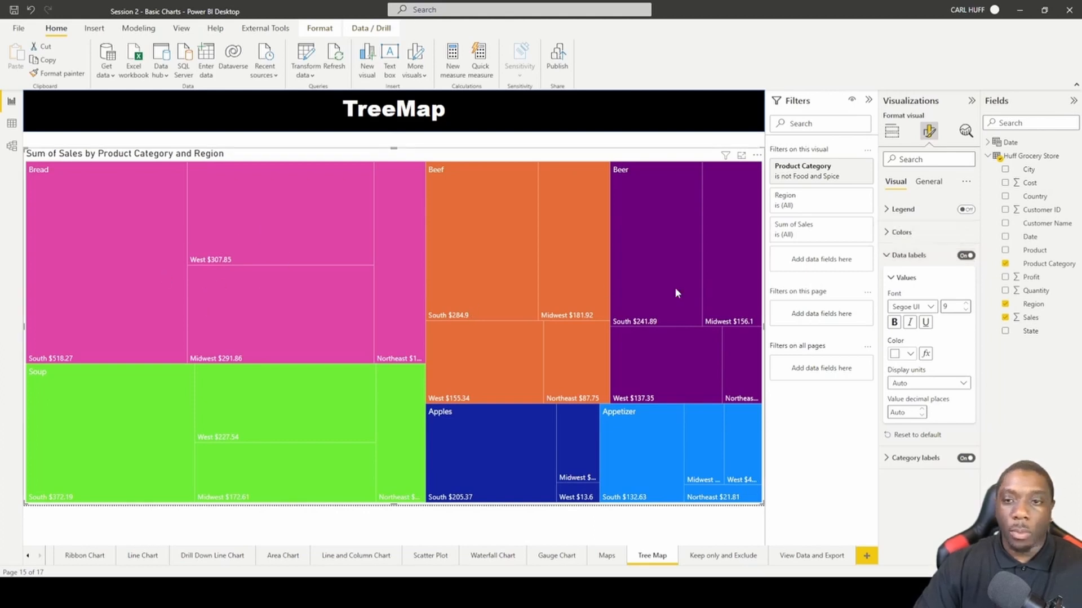
{"action": "mouse_move", "coordinate": [921, 273]}
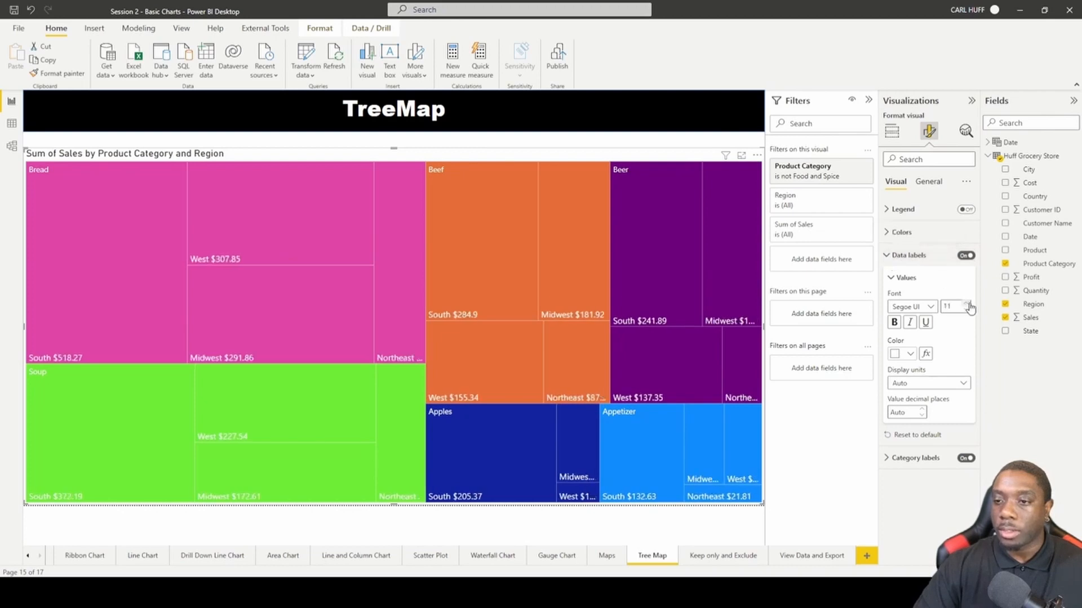
{"action": "left_click", "coordinate": [969, 303]}
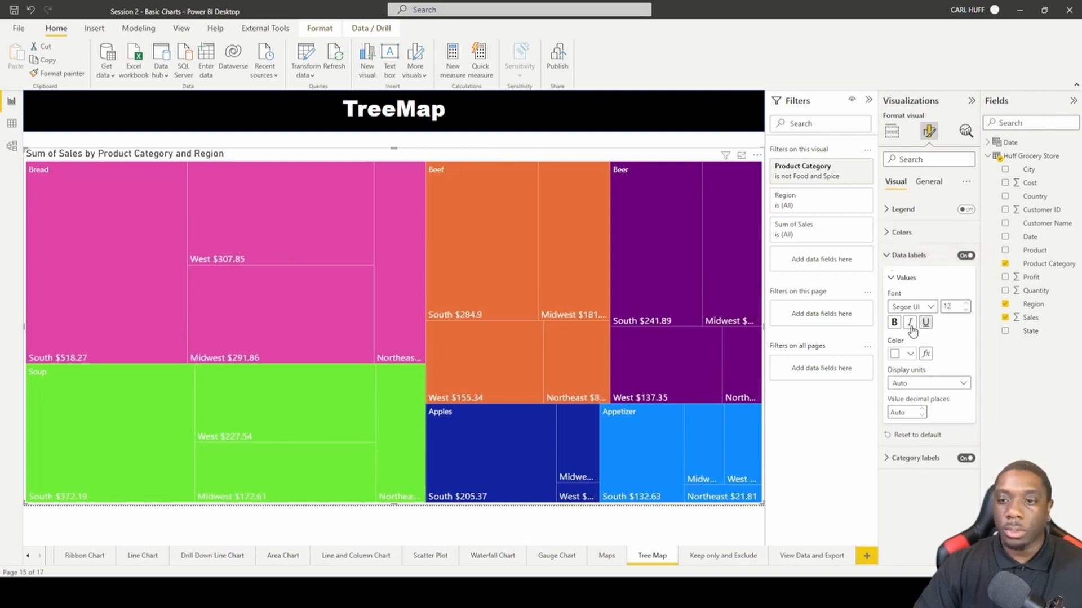
{"action": "left_click", "coordinate": [894, 322]}
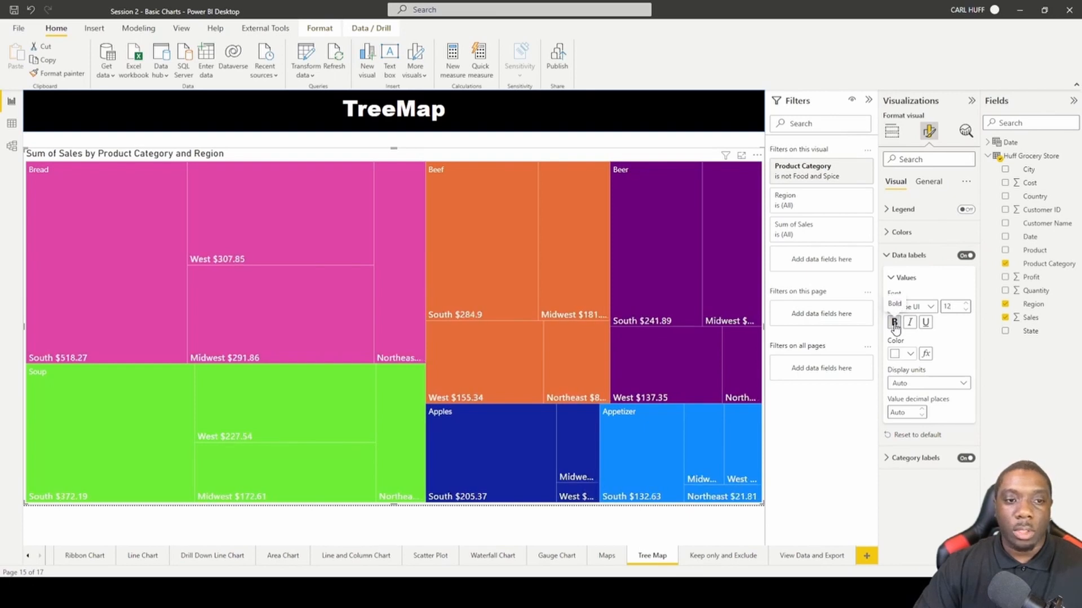
{"action": "left_click", "coordinate": [889, 256]}
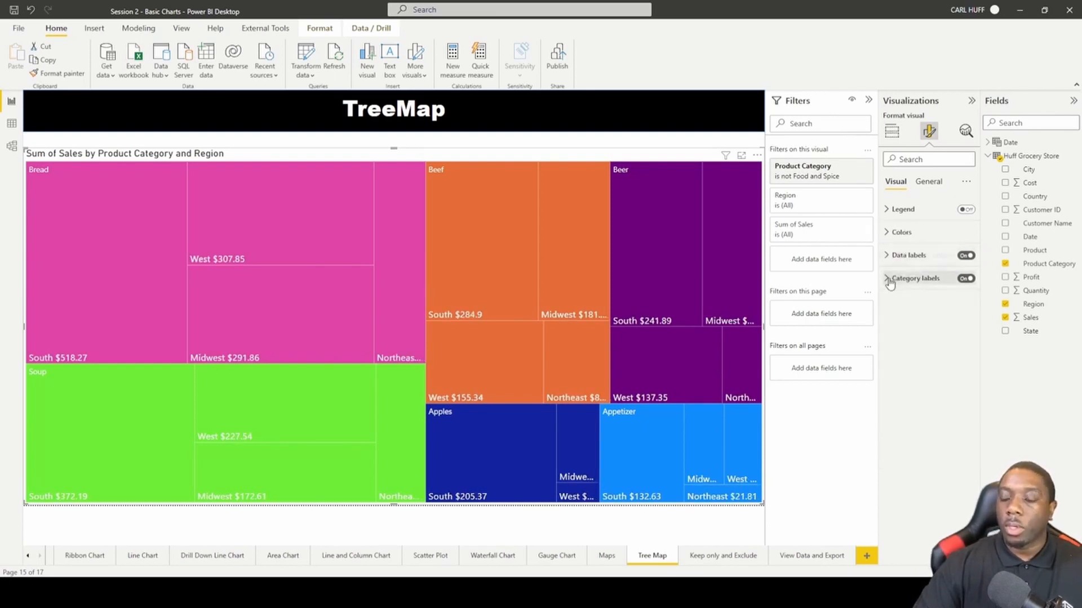
Step: Set the category label font size to 12
{"action": "left_click", "coordinate": [966, 278]}
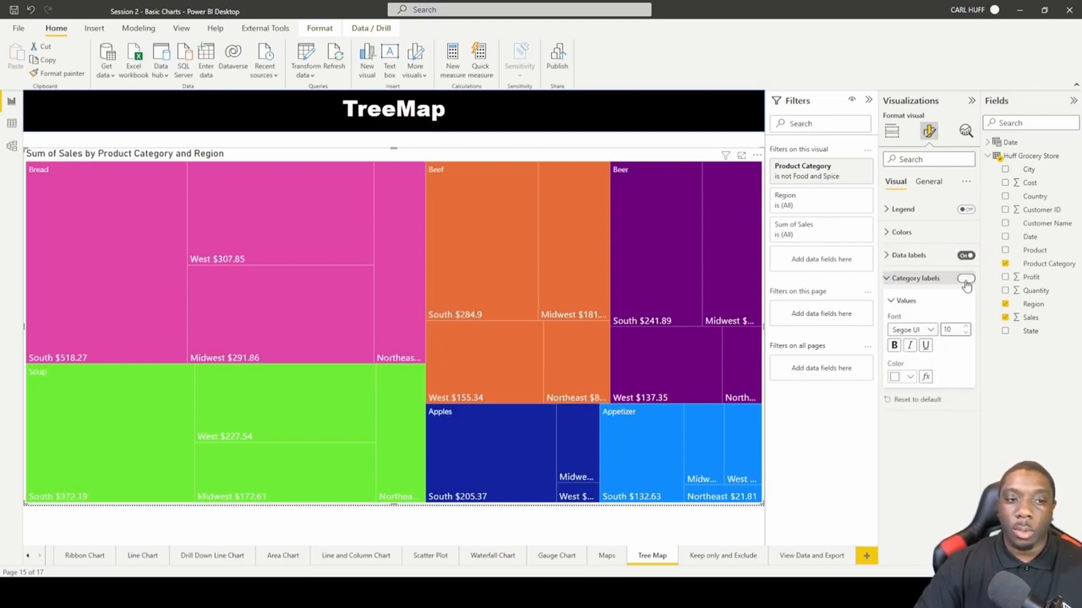
{"action": "left_click", "coordinate": [966, 278]}
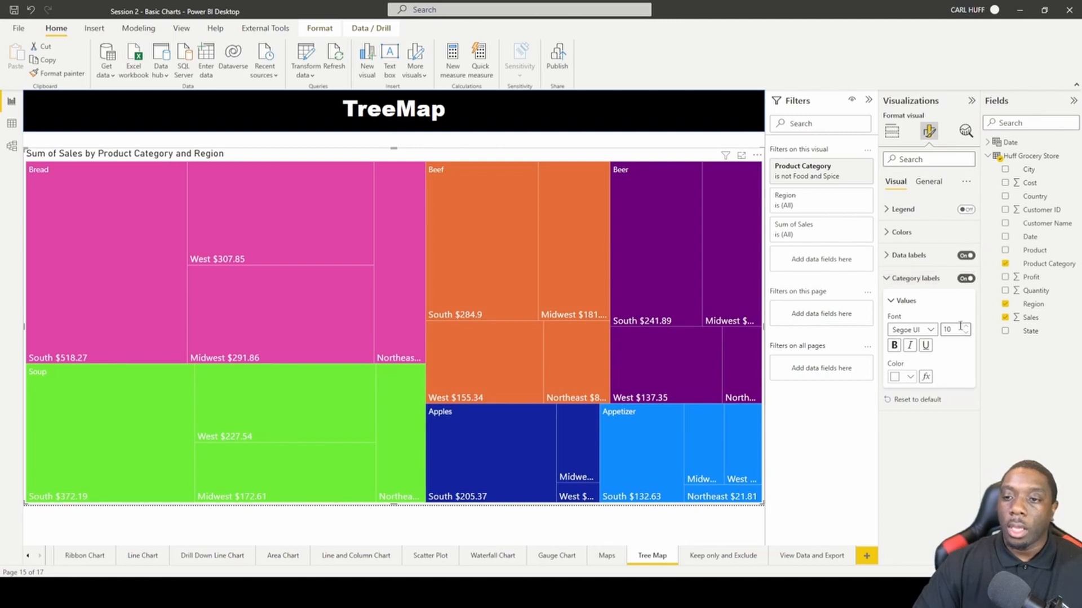
{"action": "type", "text": "12"}
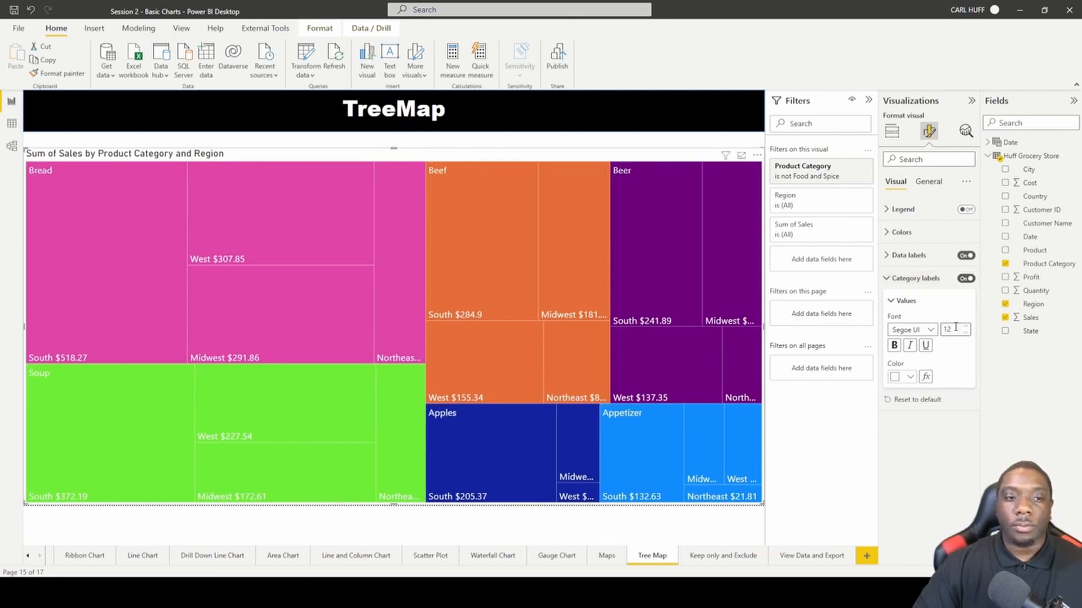